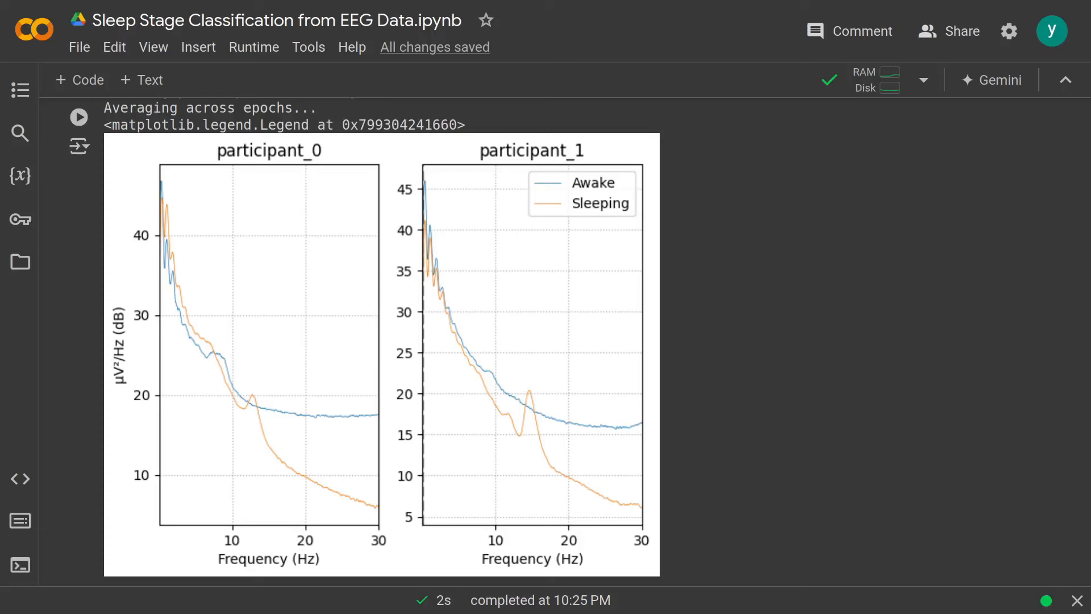
- Close the Files sidebar and review the imports, highlighting the LeaveOneGroupOut import
{"action": "left_click", "coordinate": [78, 116]}
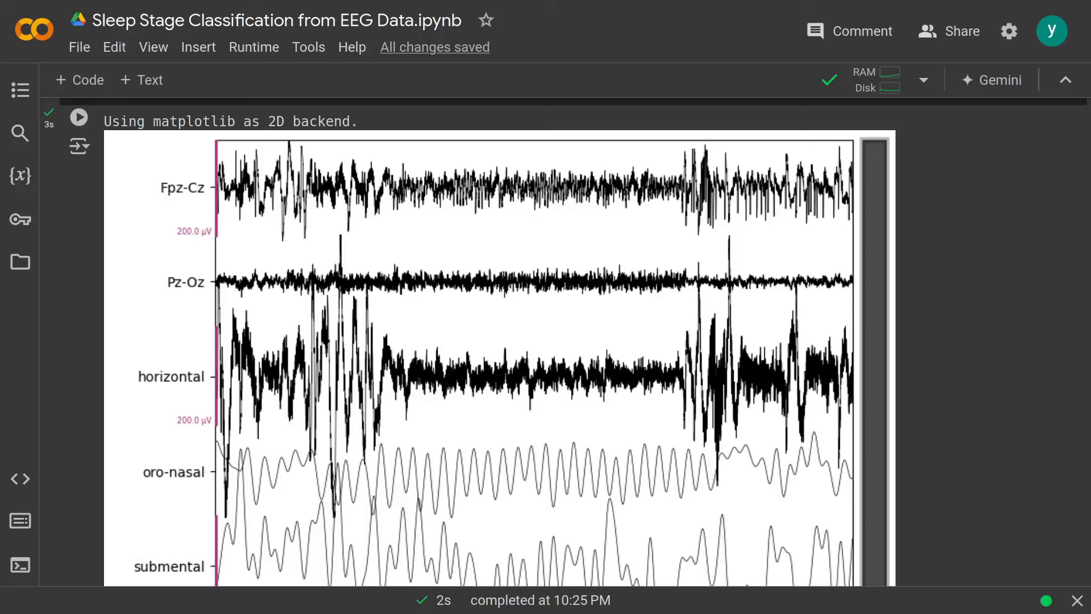
{"action": "scroll", "scroll_direction": "down", "scroll_amount": 3}
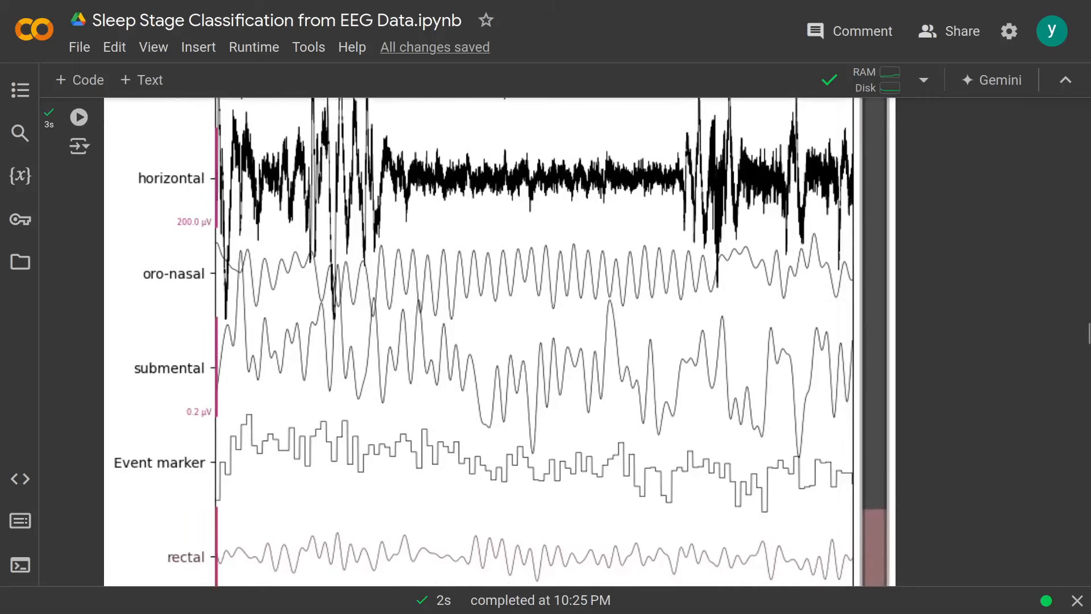
{"action": "scroll", "scroll_direction": "down", "scroll_amount": 3}
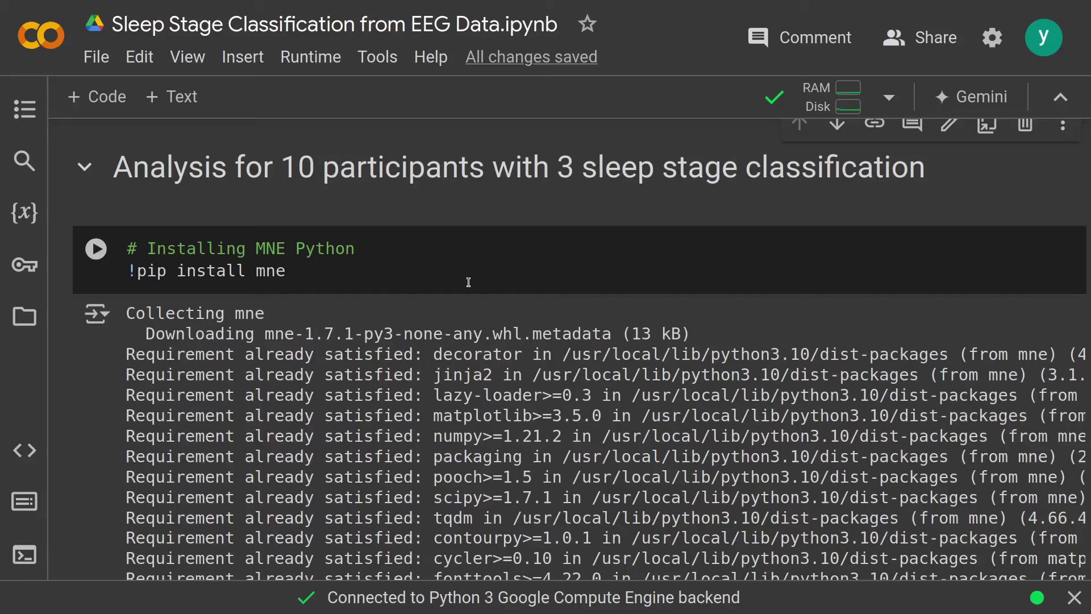
{"action": "mouse_move", "coordinate": [464, 299]}
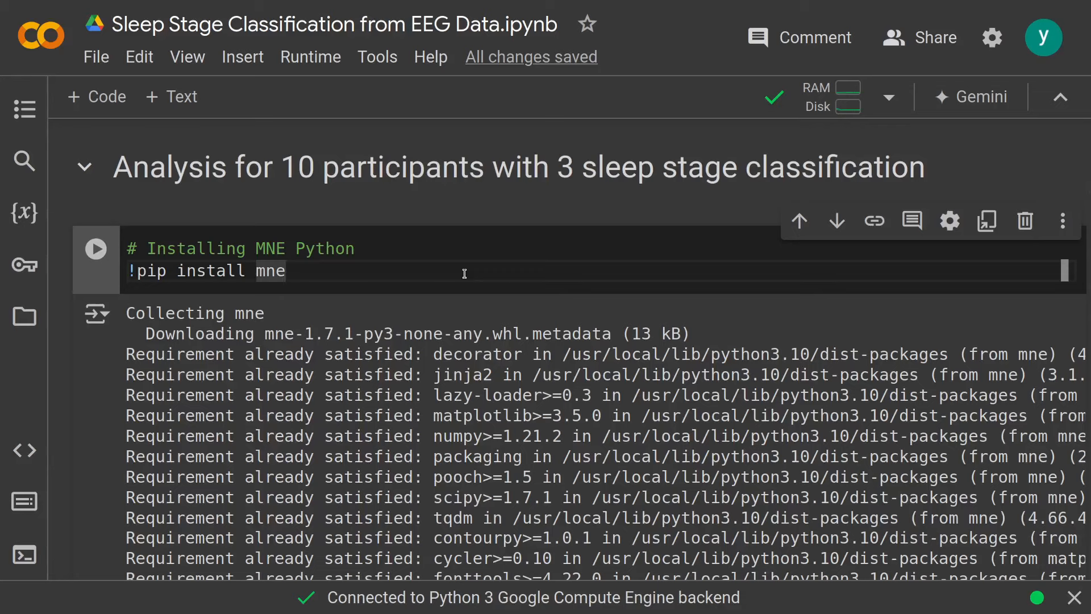
{"action": "scroll", "scroll_direction": "down", "scroll_amount": 3}
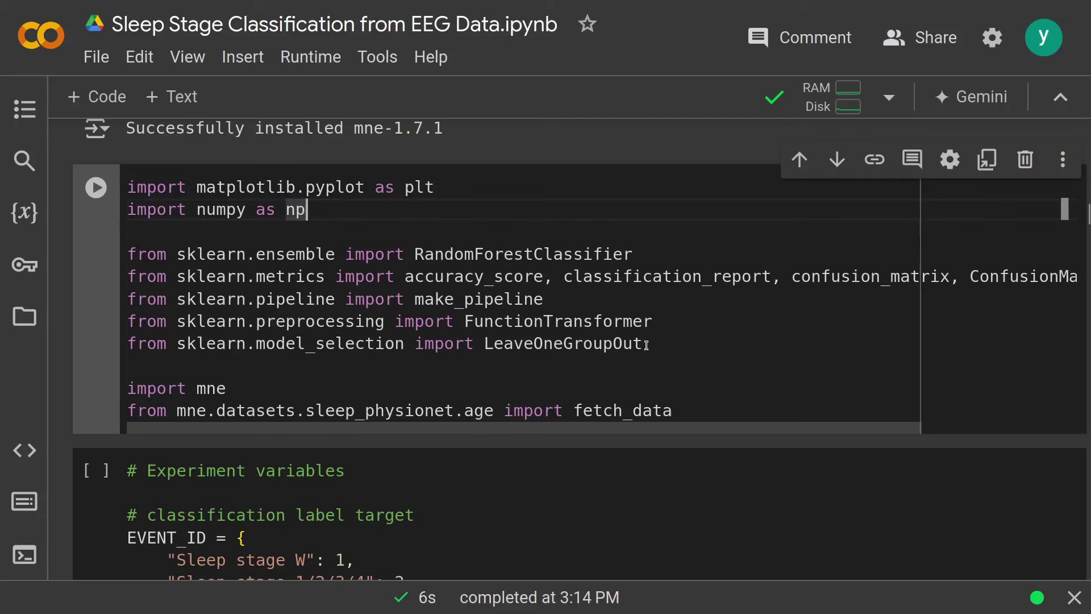
{"action": "double_click", "coordinate": [563, 343]}
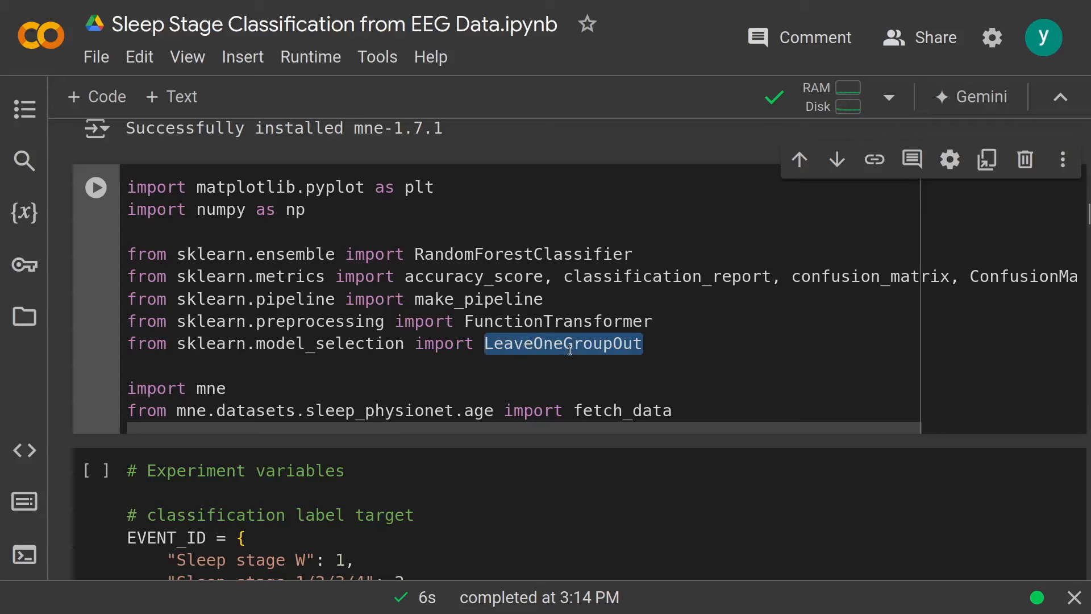
{"action": "left_click", "coordinate": [678, 411]}
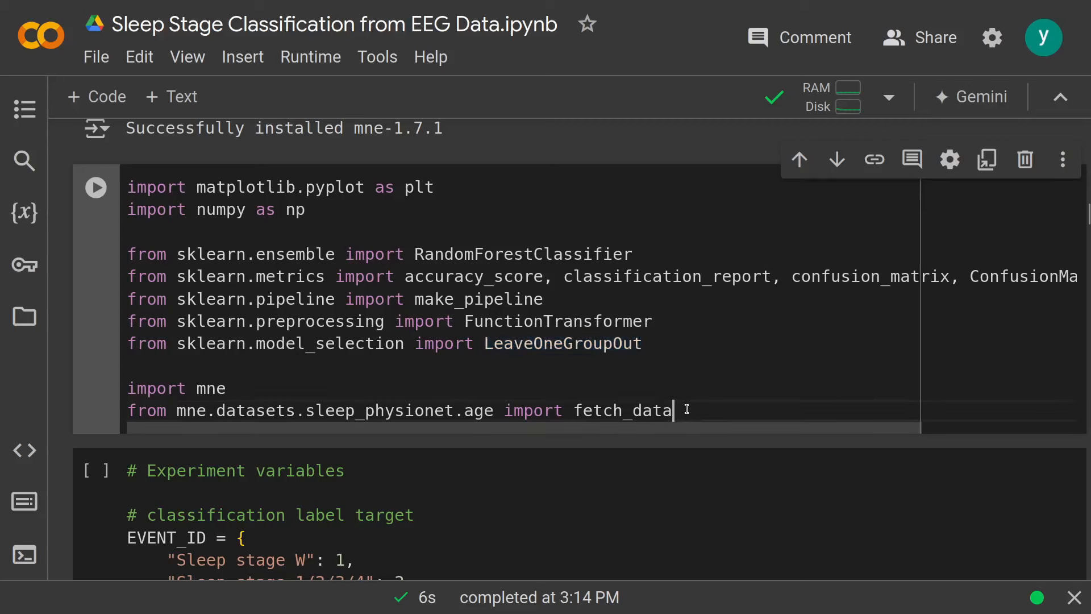
- Review the configuration cell, highlighting the delta band name and the number-of-participants setting
{"action": "left_click", "coordinate": [96, 187]}
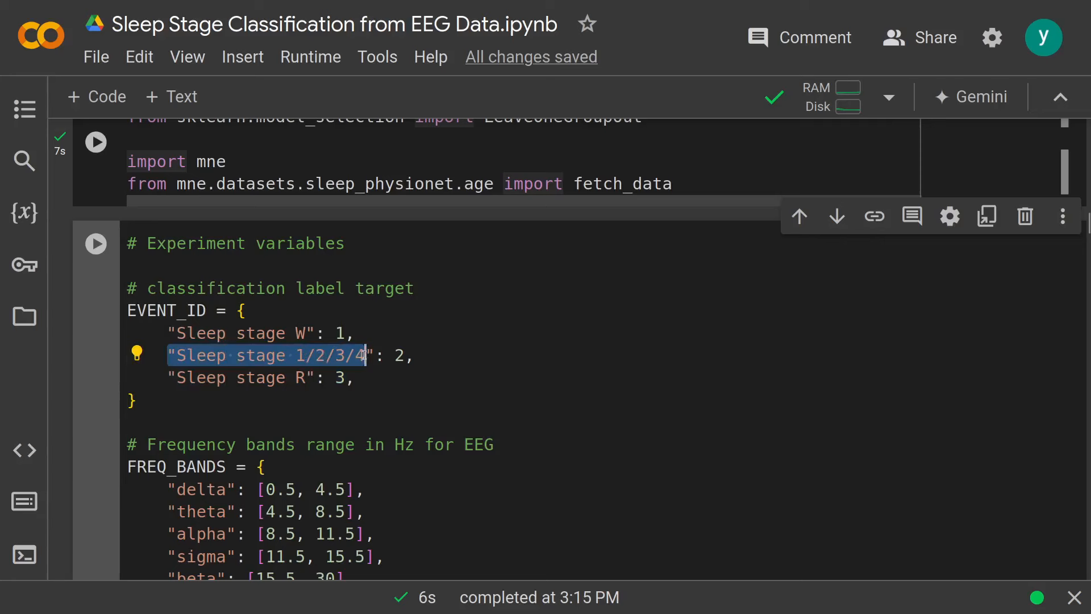
{"action": "mouse_move", "coordinate": [275, 372]}
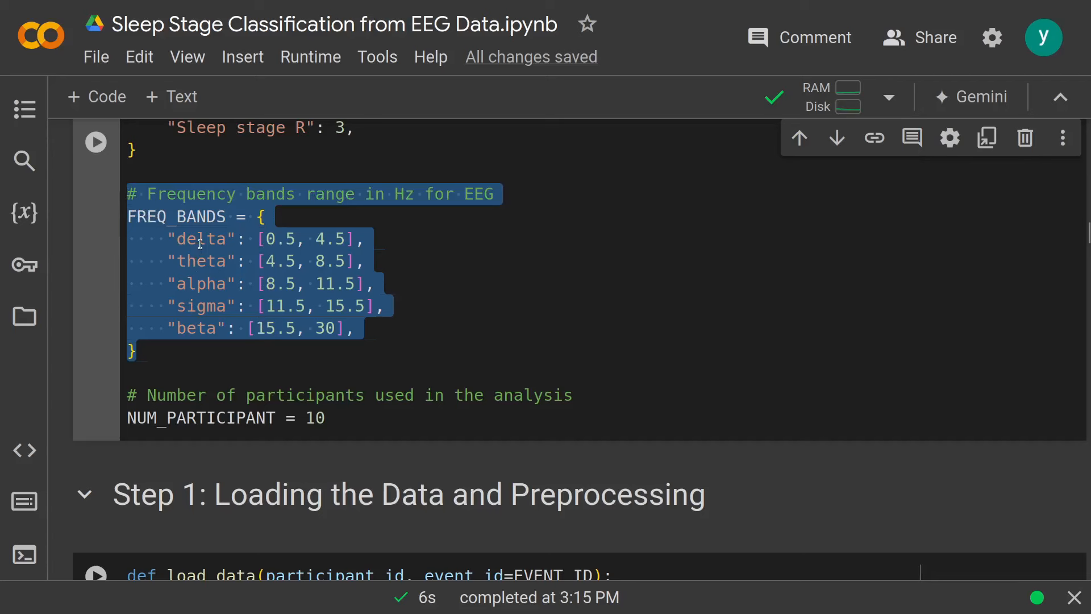
{"action": "double_click", "coordinate": [200, 239]}
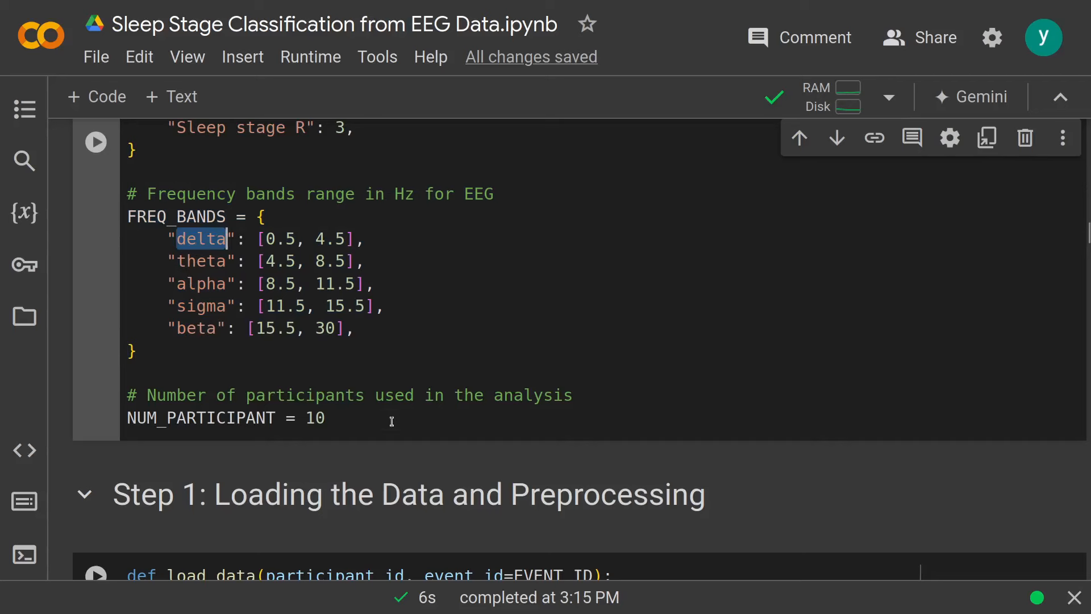
{"action": "left_click_drag", "start_coordinate": [126, 394], "coordinate": [325, 418]}
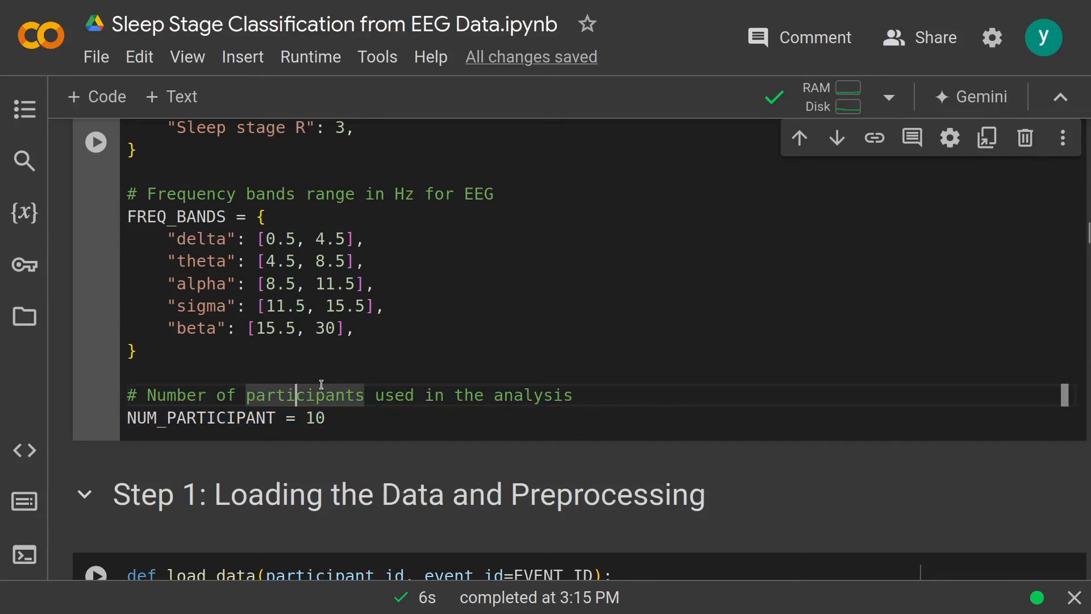
{"action": "mouse_move", "coordinate": [328, 403]}
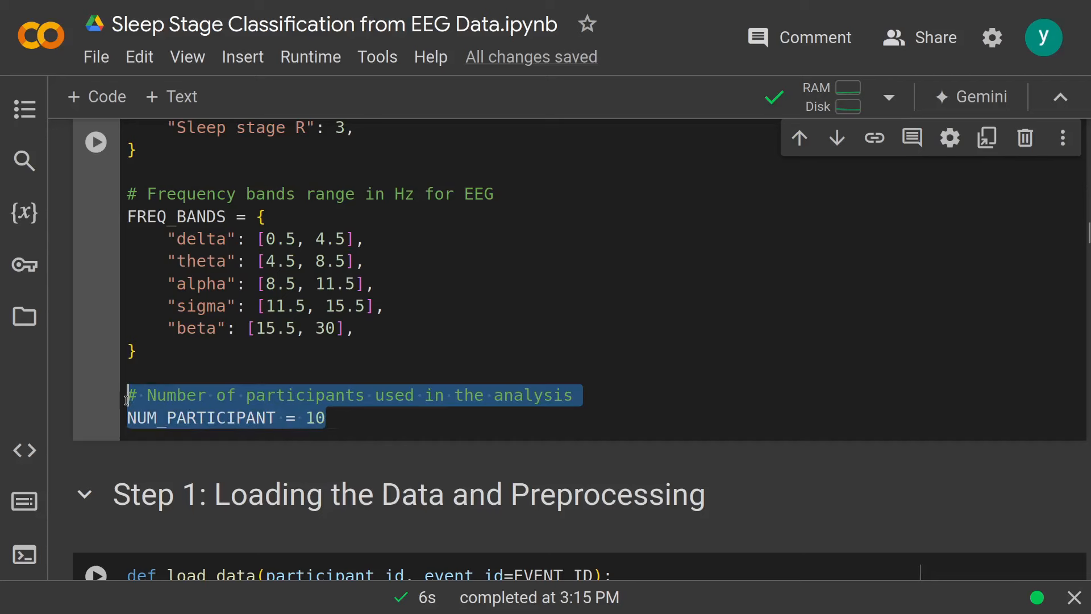
{"action": "left_click", "coordinate": [347, 433]}
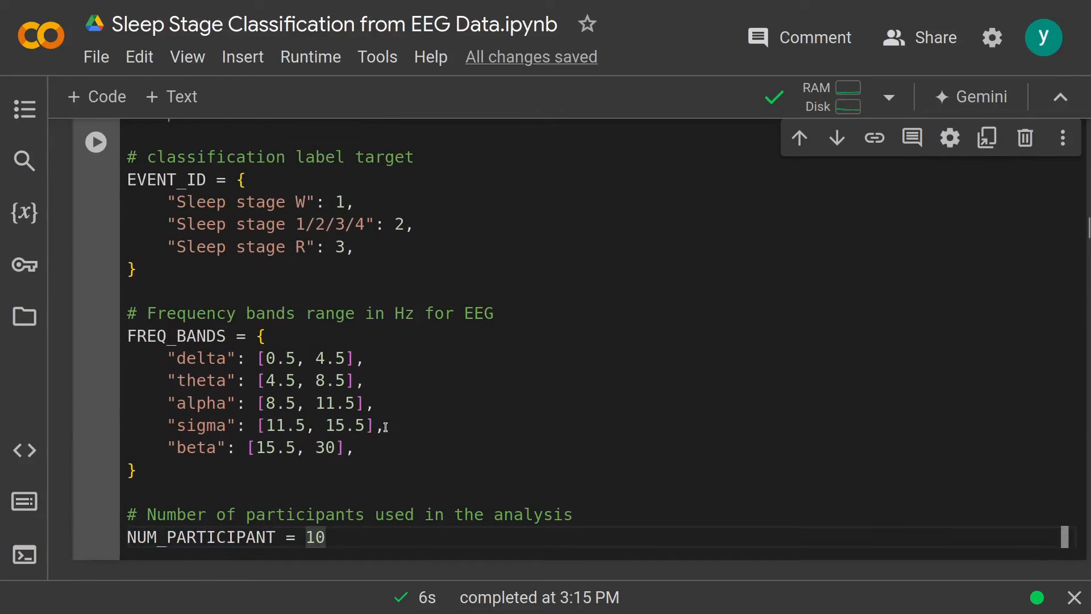
{"action": "scroll", "scroll_direction": "down", "scroll_amount": 3}
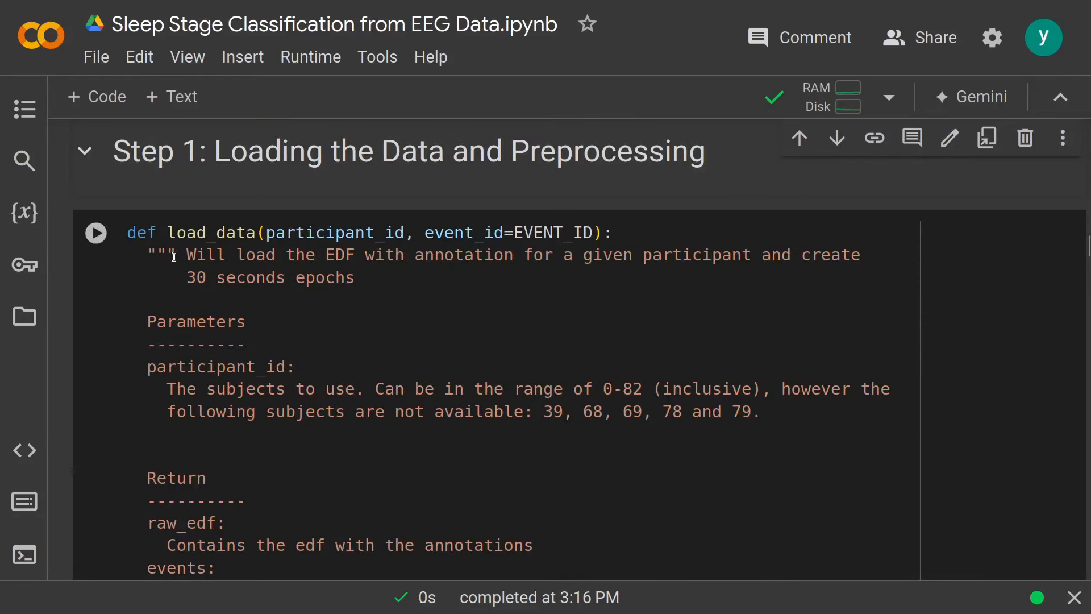
{"action": "left_click", "coordinate": [168, 232]}
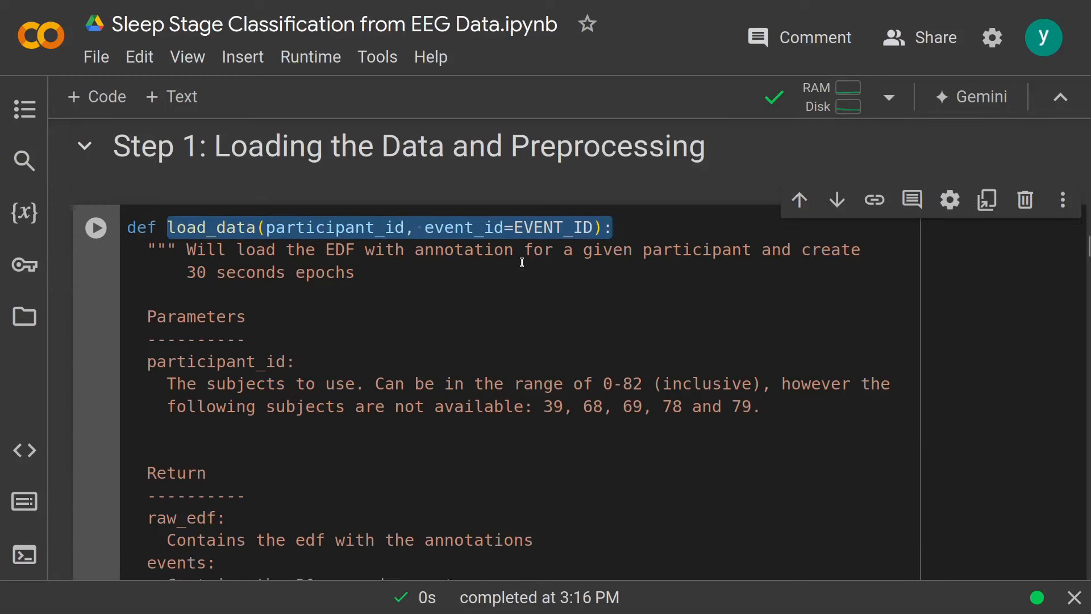
{"action": "scroll", "scroll_direction": "down", "scroll_amount": 3}
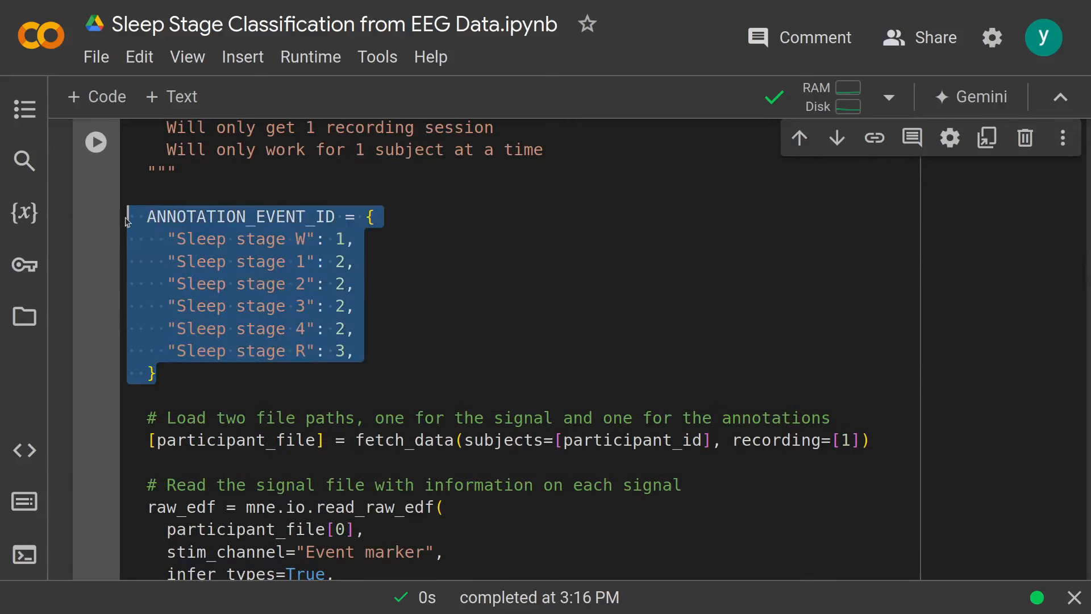
{"action": "double_click", "coordinate": [200, 240]}
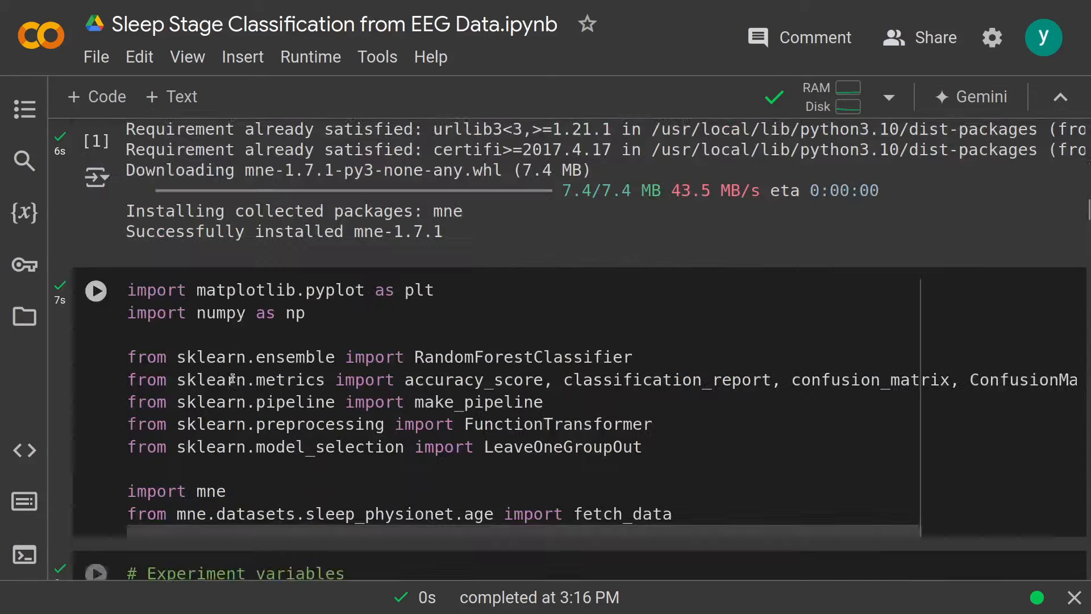
- Review the epoch-loading code, highlighting the all_participant_epochs list
{"action": "scroll", "scroll_direction": "down", "scroll_amount": 3}
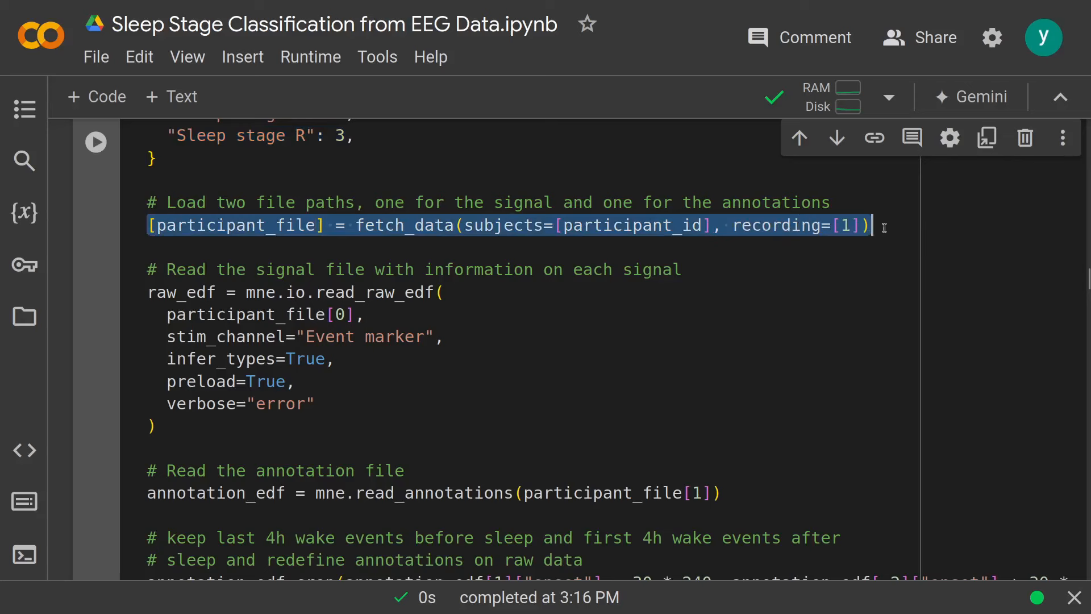
{"action": "double_click", "coordinate": [404, 225]}
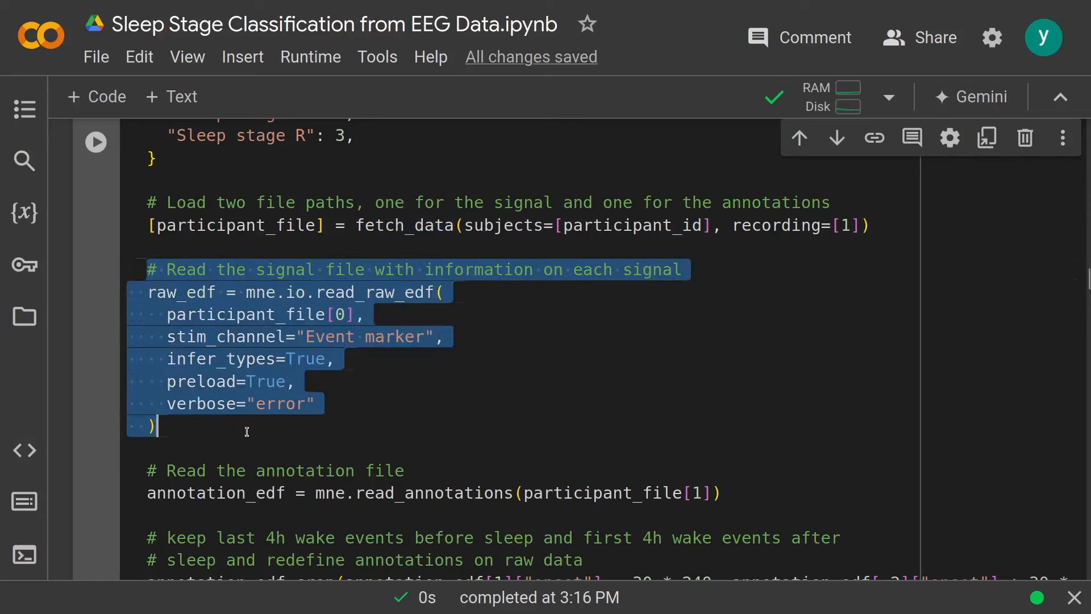
{"action": "scroll", "scroll_direction": "down", "scroll_amount": 3}
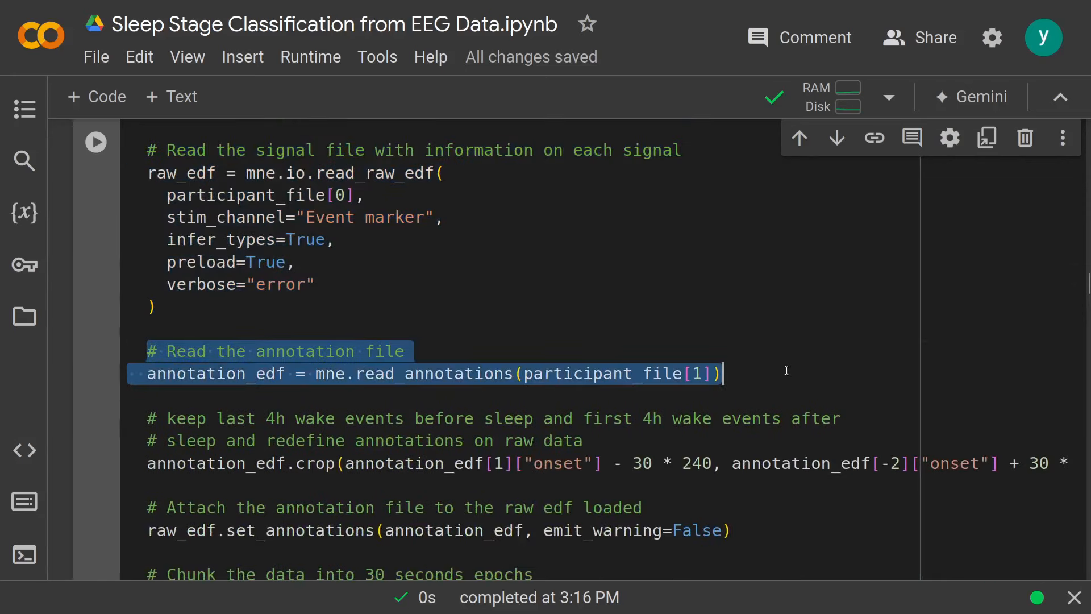
{"action": "scroll", "scroll_direction": "down", "scroll_amount": 3}
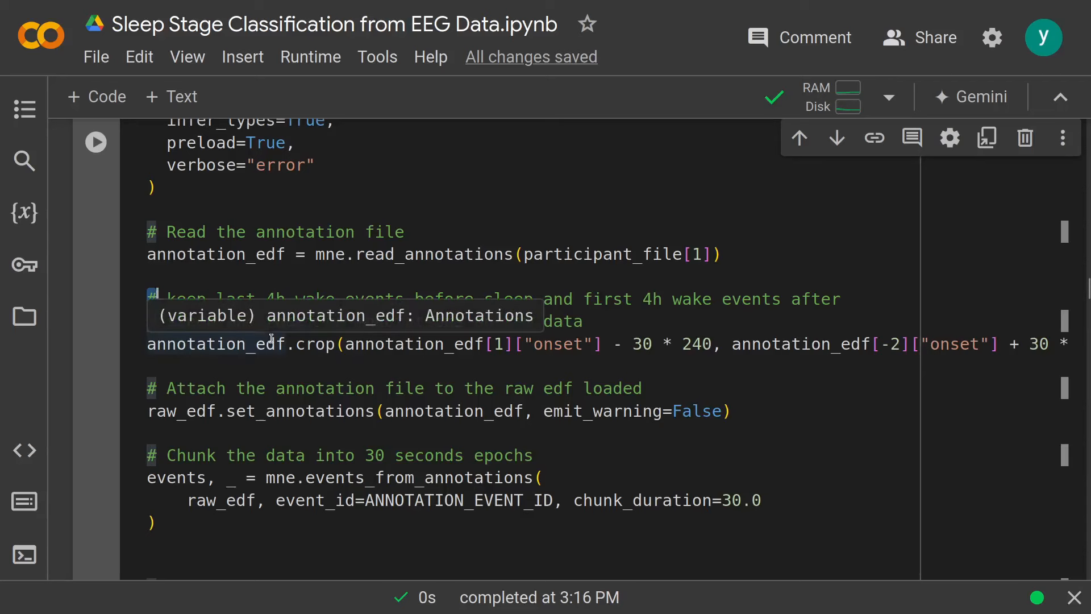
{"action": "mouse_move", "coordinate": [707, 312]}
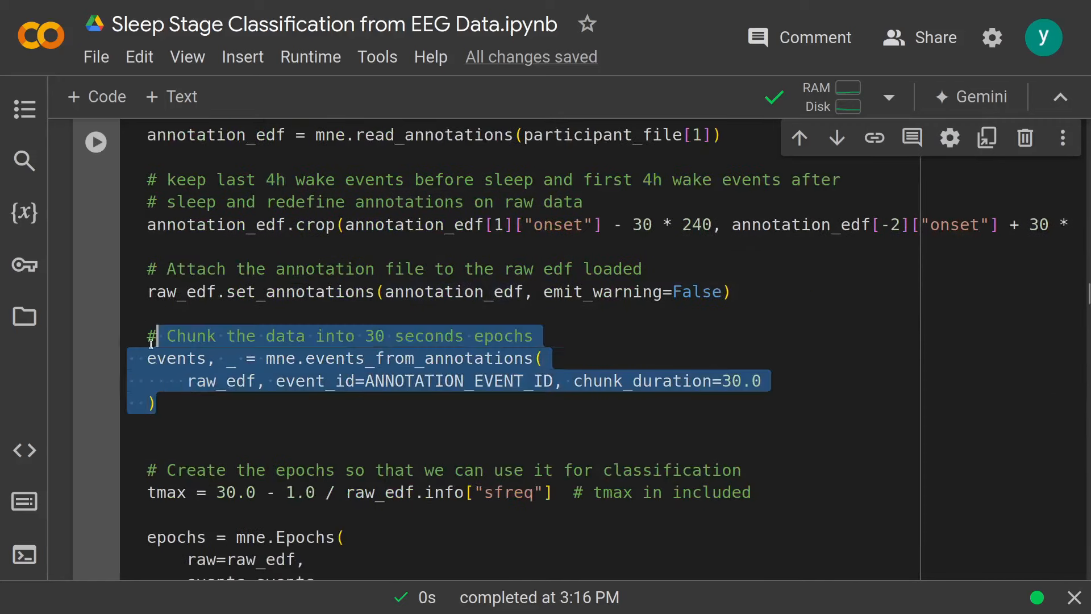
{"action": "scroll", "scroll_direction": "down", "scroll_amount": 3}
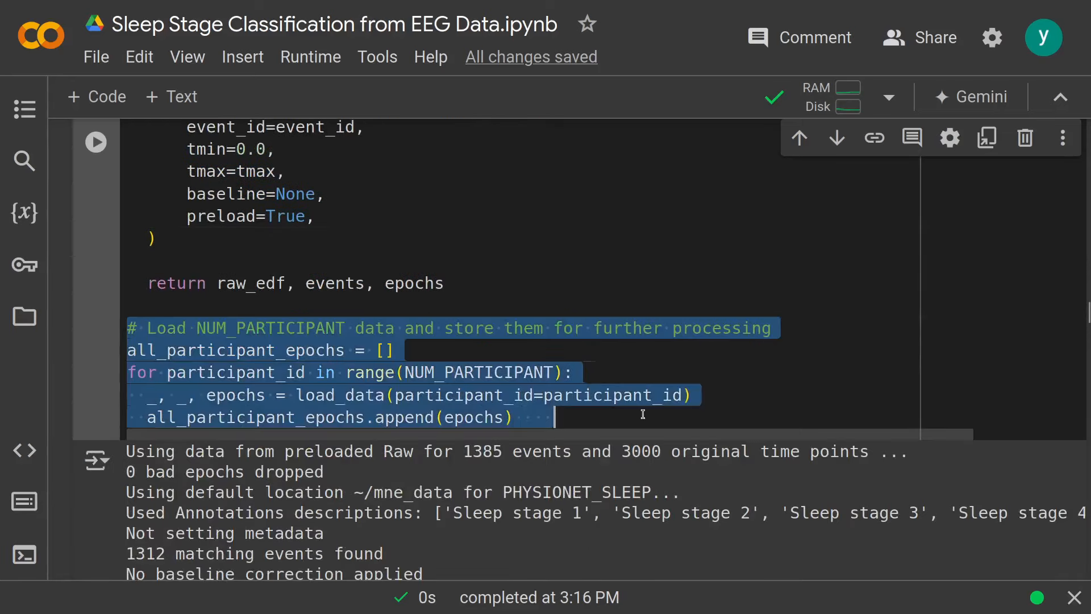
{"action": "double_click", "coordinate": [270, 328]}
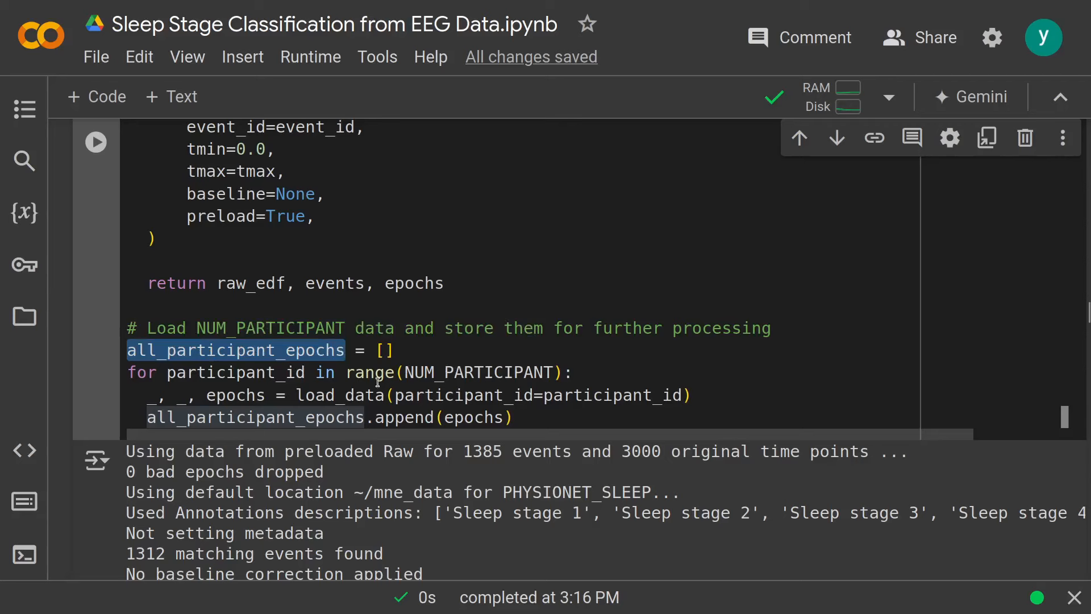
{"action": "left_click", "coordinate": [683, 396]}
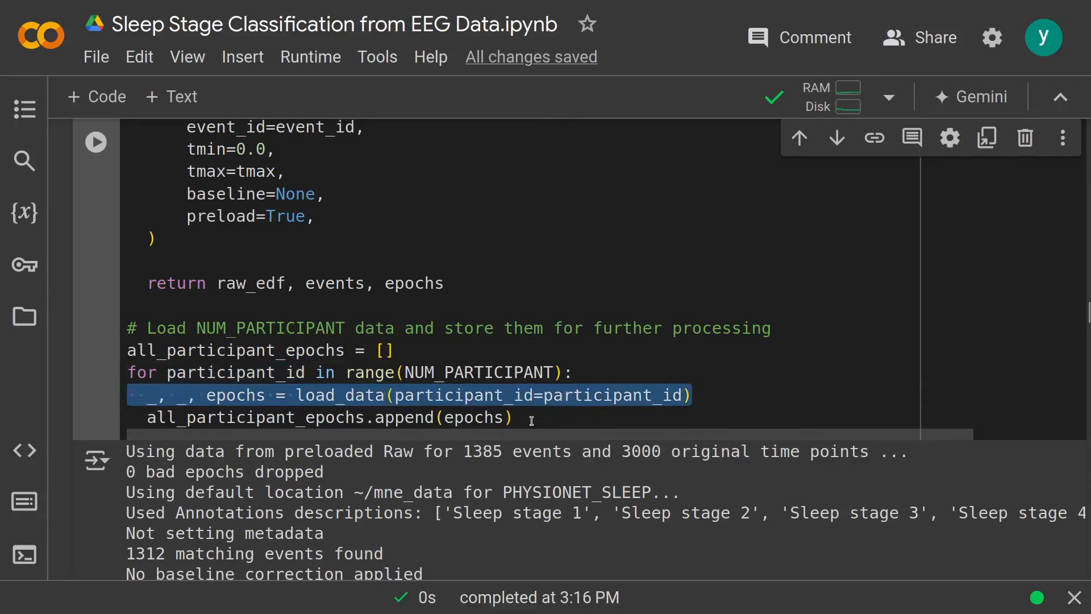
{"action": "left_click", "coordinate": [531, 418]}
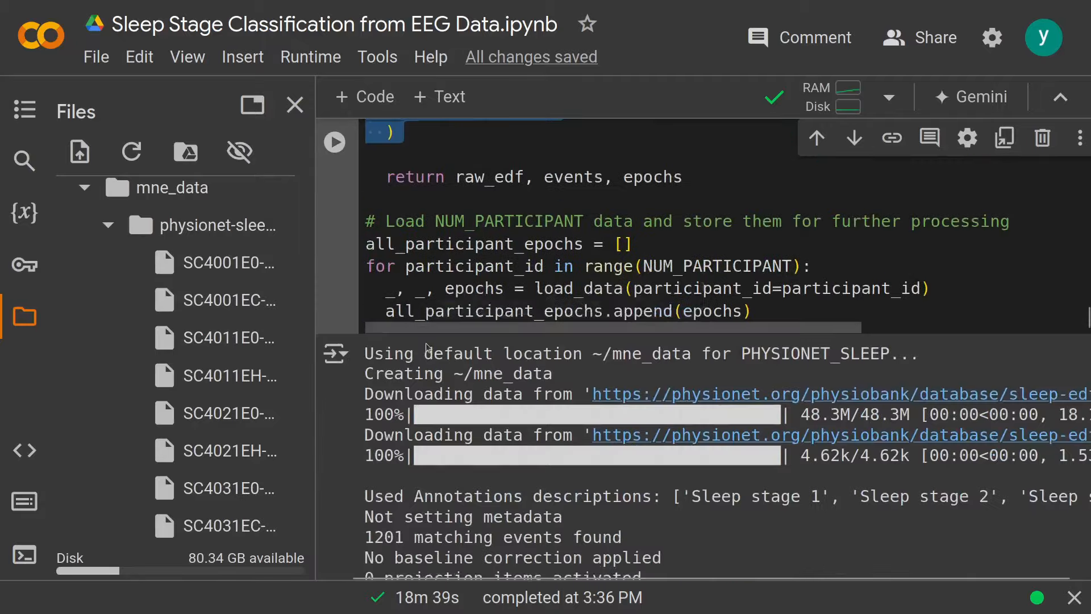
- Scroll to the eeg_power_band function cell and highlight its FREQ_BANDS definition
{"action": "scroll", "scroll_direction": "down", "scroll_amount": 3}
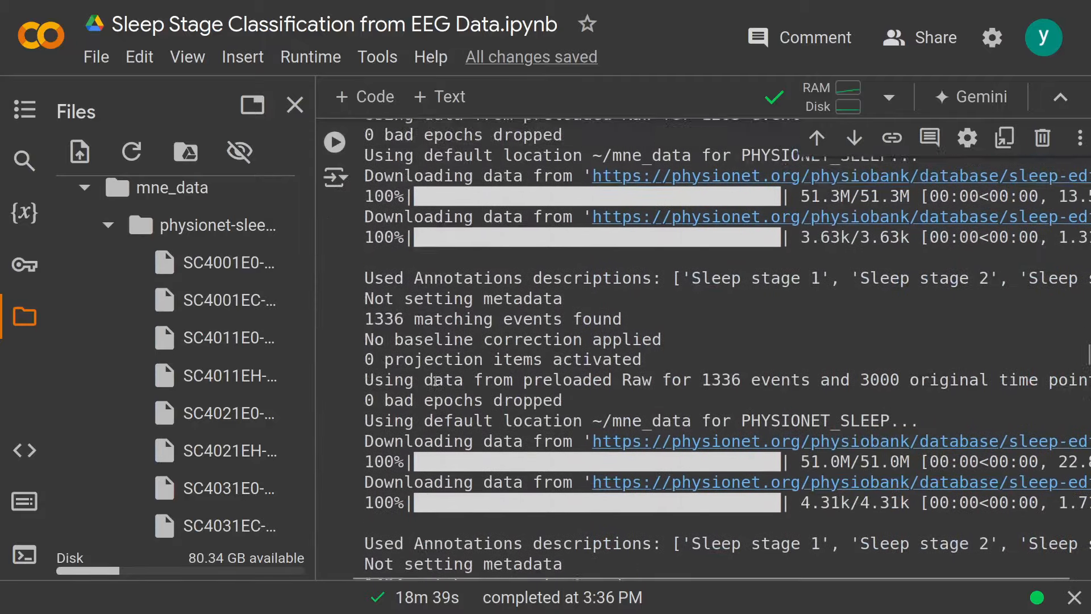
{"action": "scroll", "scroll_direction": "down", "scroll_amount": 3}
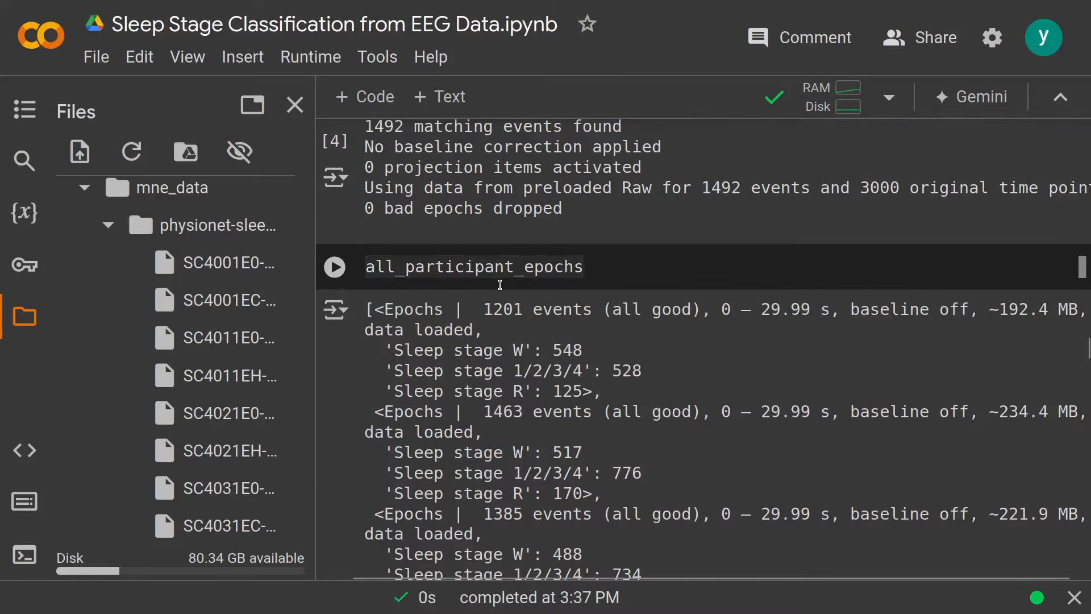
{"action": "mouse_move", "coordinate": [396, 329]}
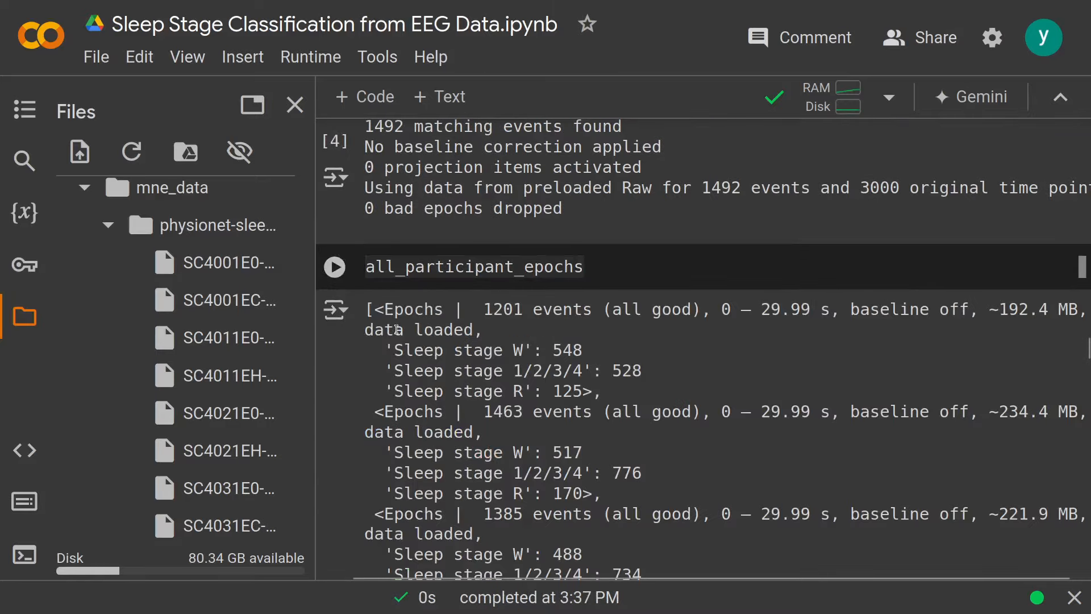
{"action": "mouse_move", "coordinate": [520, 350]}
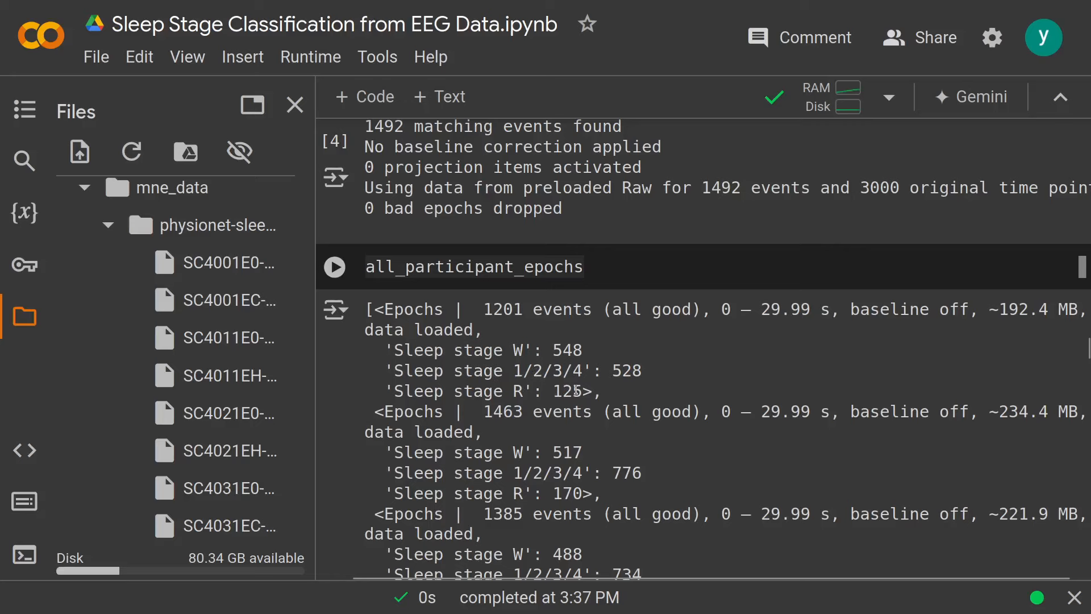
{"action": "scroll", "scroll_direction": "down", "scroll_amount": 3}
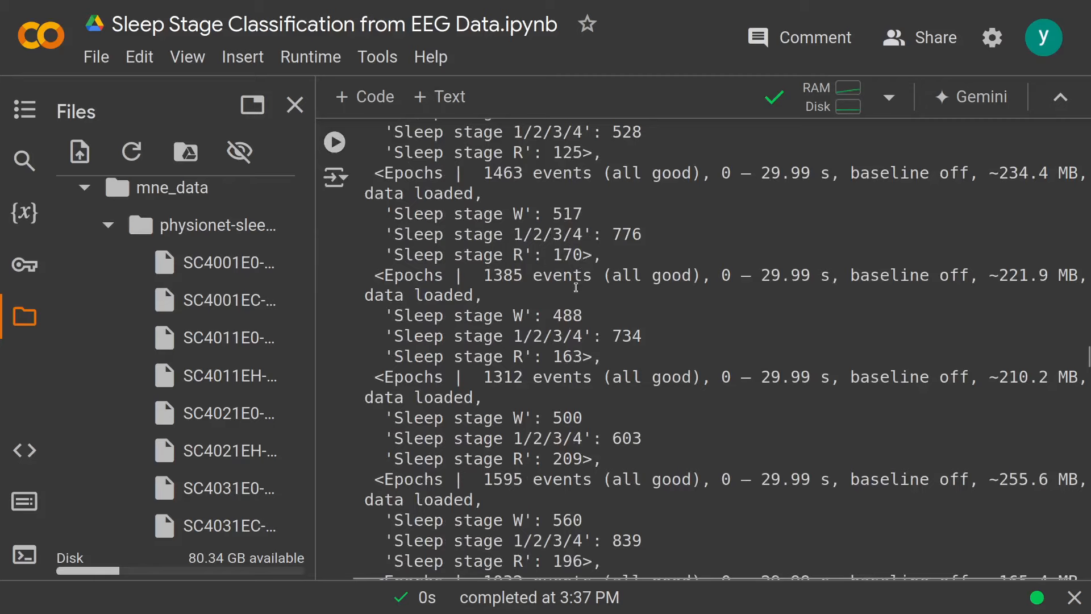
{"action": "scroll", "scroll_direction": "down", "scroll_amount": 3}
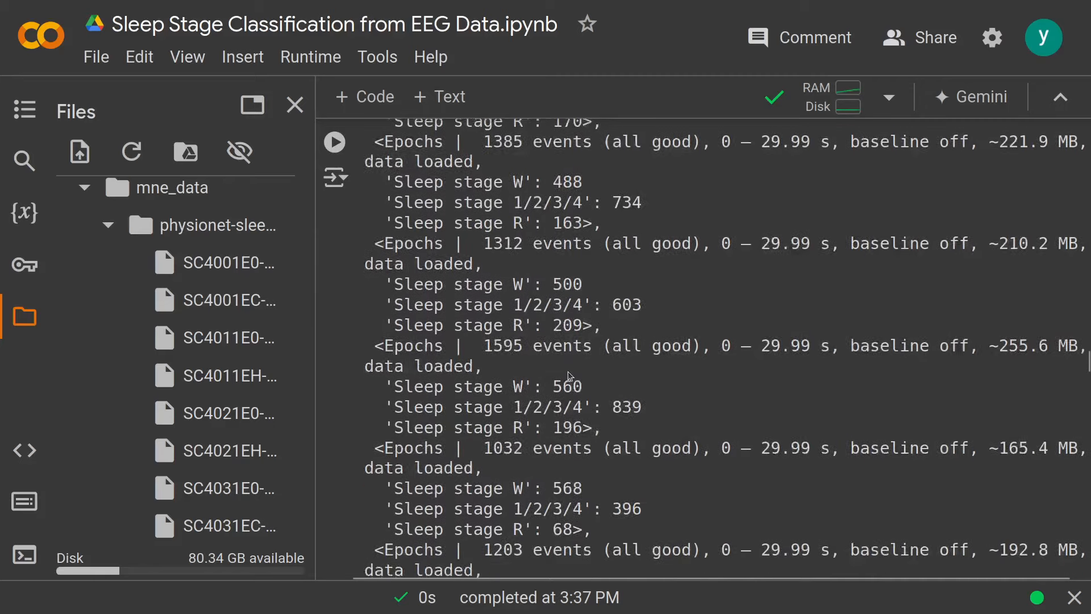
{"action": "scroll", "scroll_direction": "down", "scroll_amount": 3}
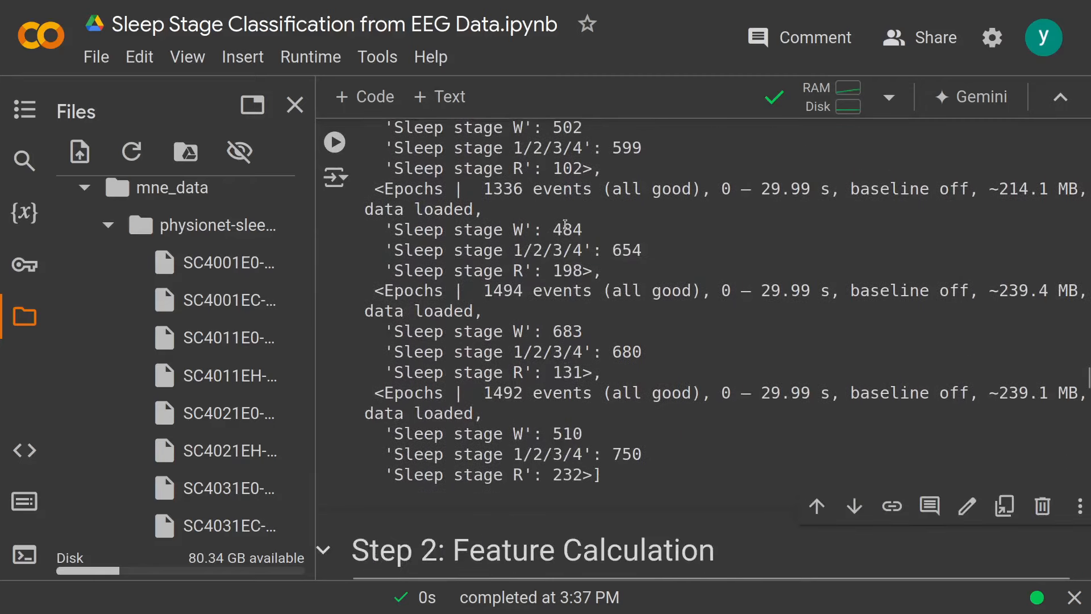
{"action": "mouse_move", "coordinate": [504, 227]}
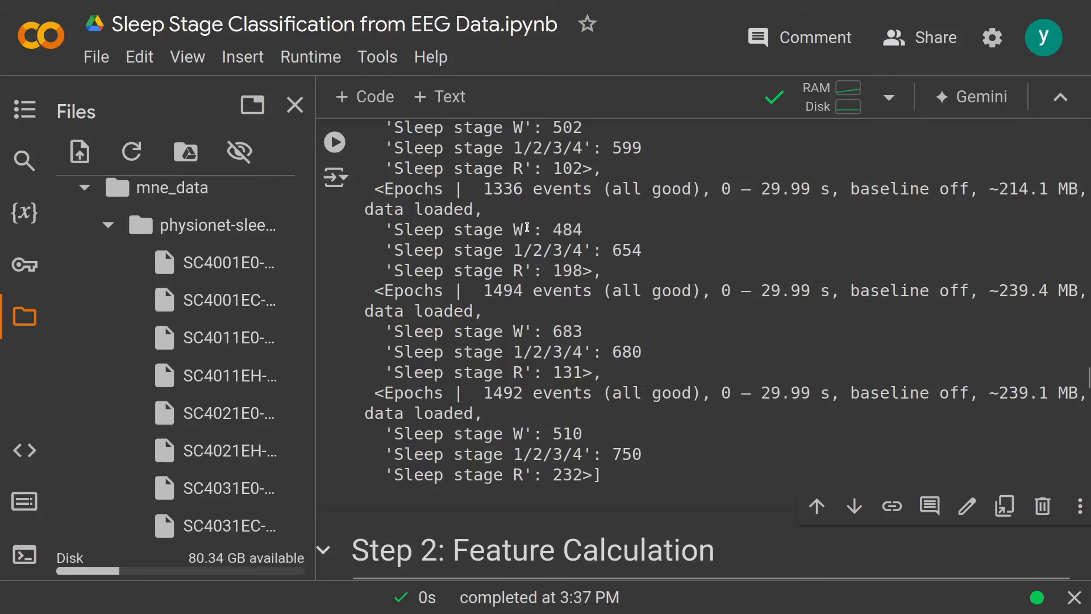
{"action": "mouse_move", "coordinate": [533, 343]}
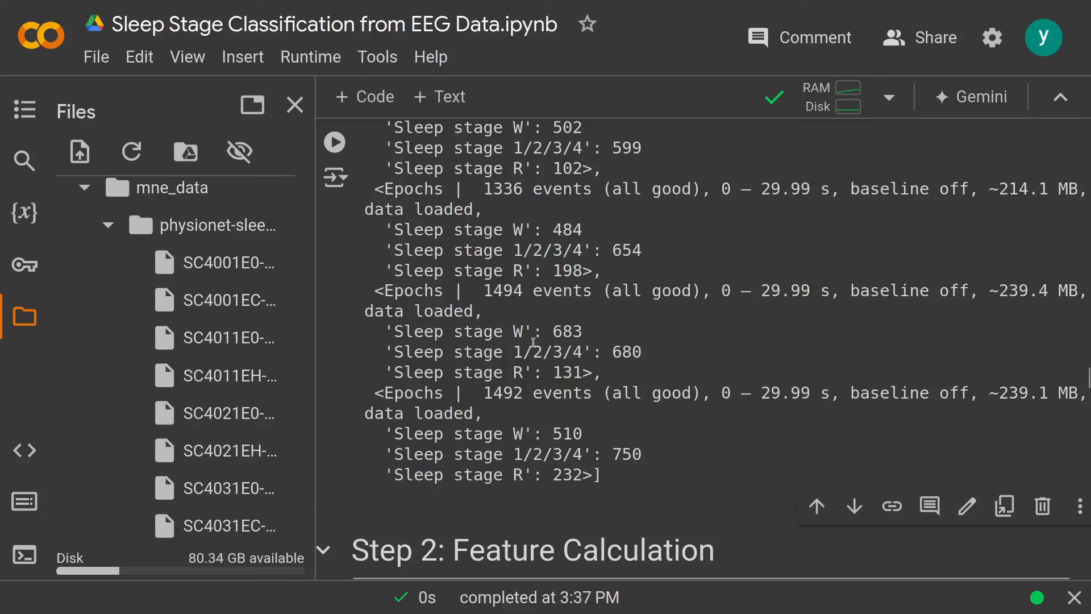
{"action": "mouse_move", "coordinate": [557, 289]}
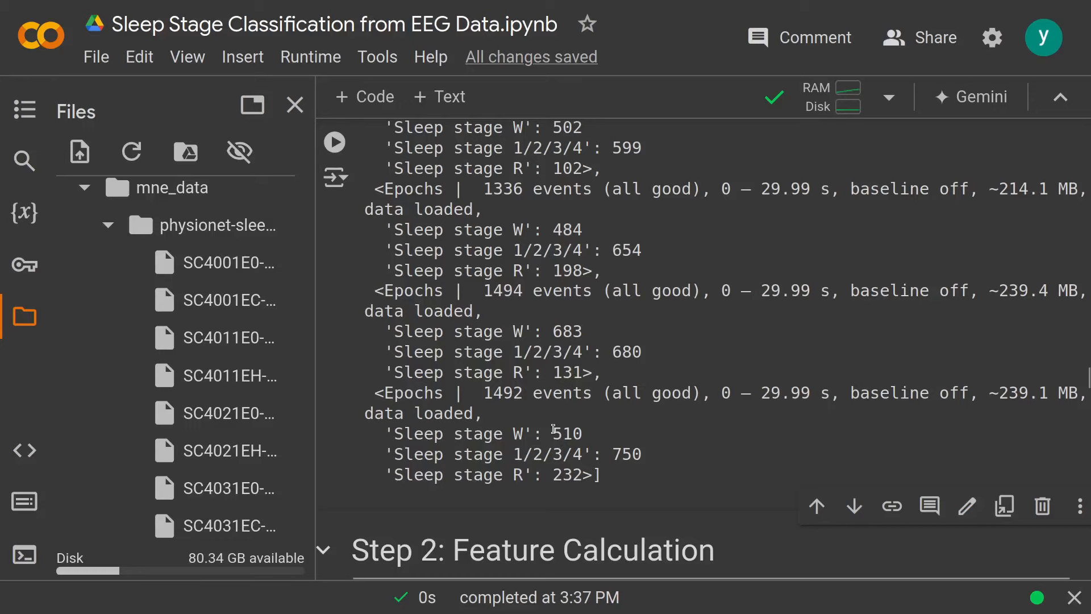
{"action": "scroll", "scroll_direction": "down", "scroll_amount": 3}
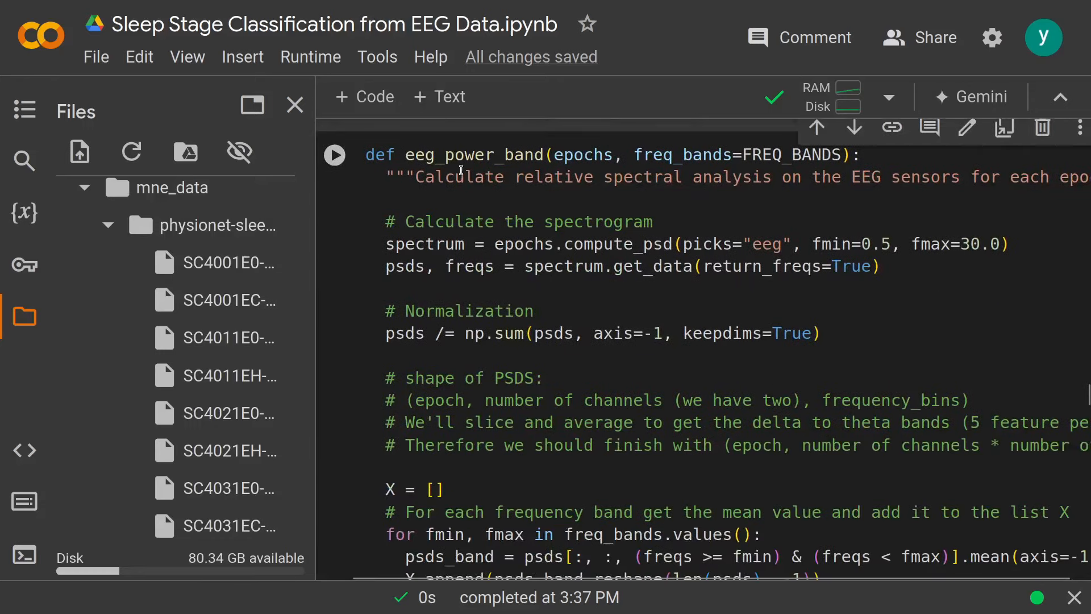
{"action": "left_click", "coordinate": [294, 105]}
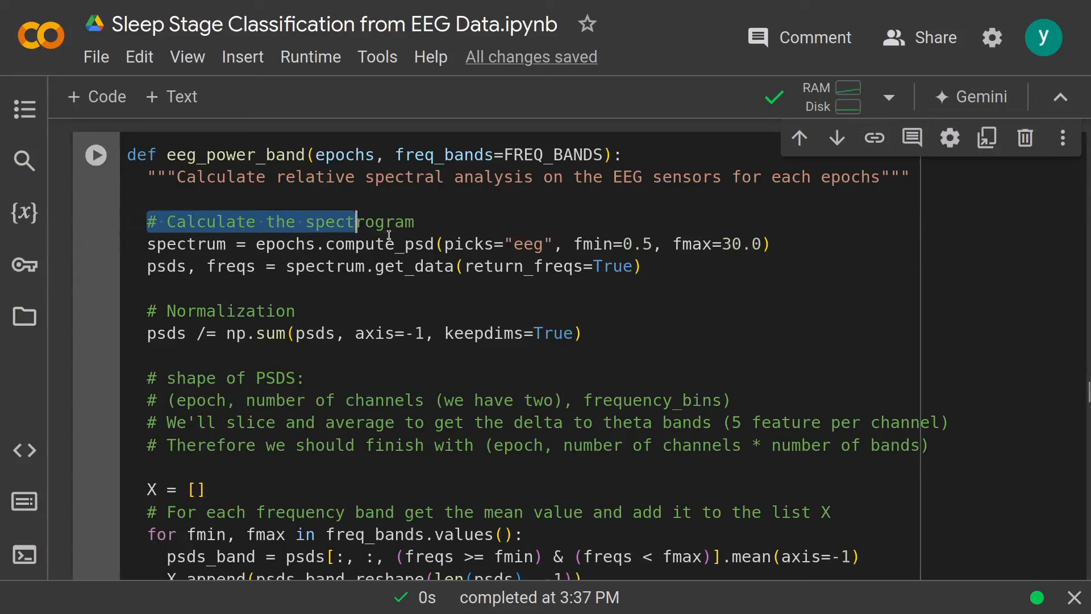
{"action": "left_click_drag", "start_coordinate": [354, 221], "coordinate": [640, 266]}
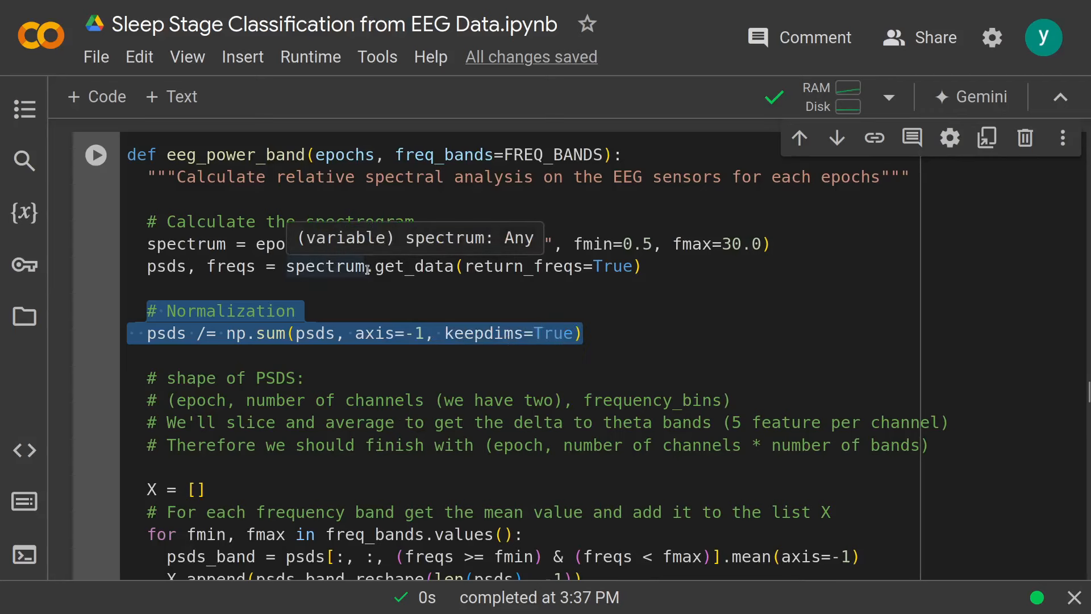
{"action": "mouse_move", "coordinate": [520, 314]}
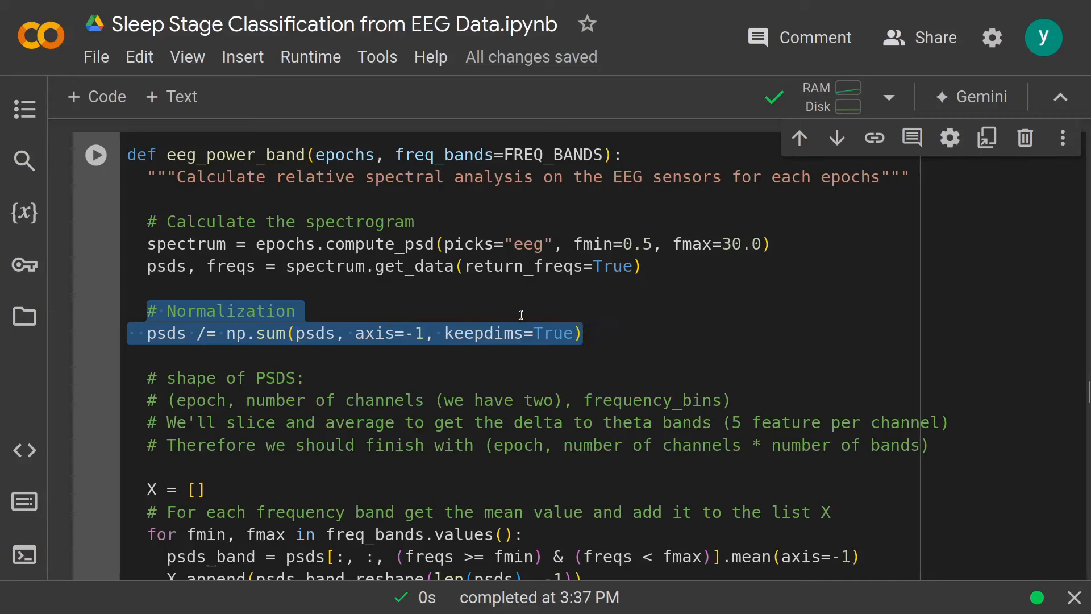
- Review the normalized band-power code and run the eeg_power_band function cell
{"action": "scroll", "scroll_direction": "down", "scroll_amount": 3}
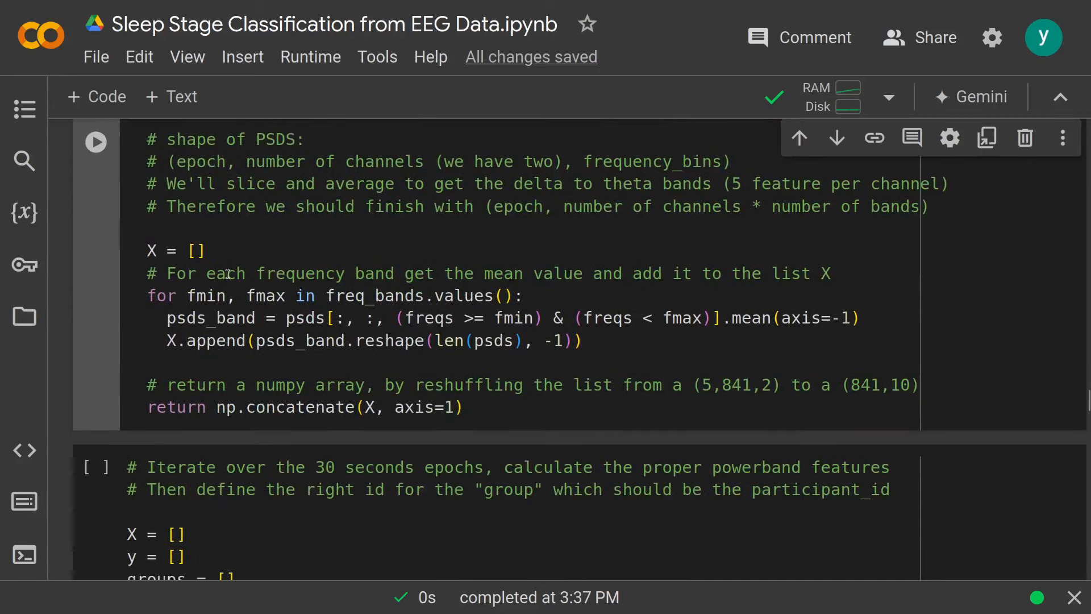
{"action": "left_click_drag", "start_coordinate": [147, 296], "coordinate": [583, 341]}
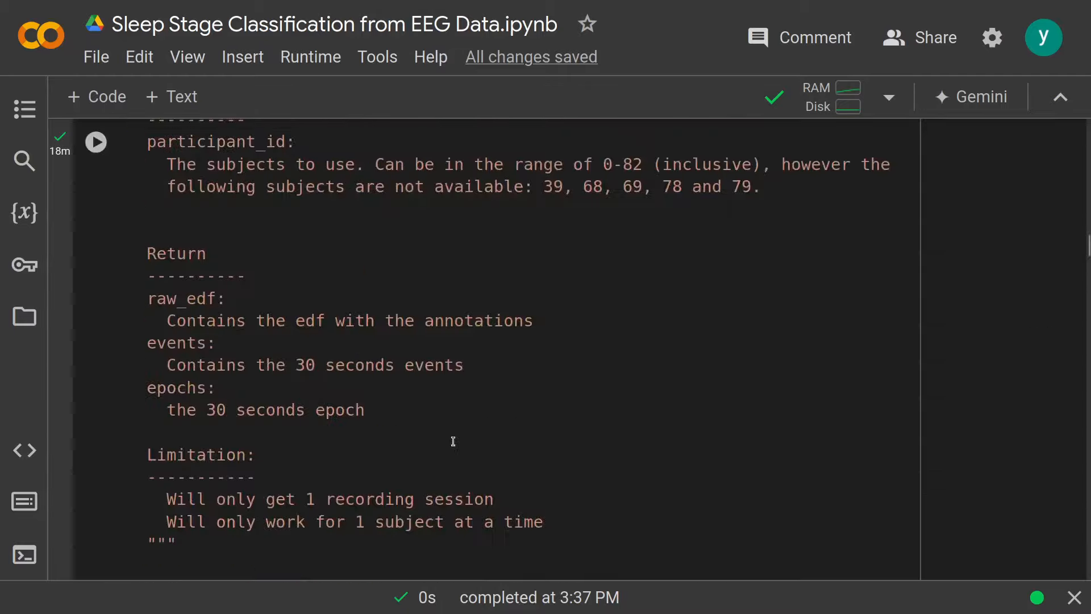
{"action": "scroll", "scroll_direction": "down", "scroll_amount": 3}
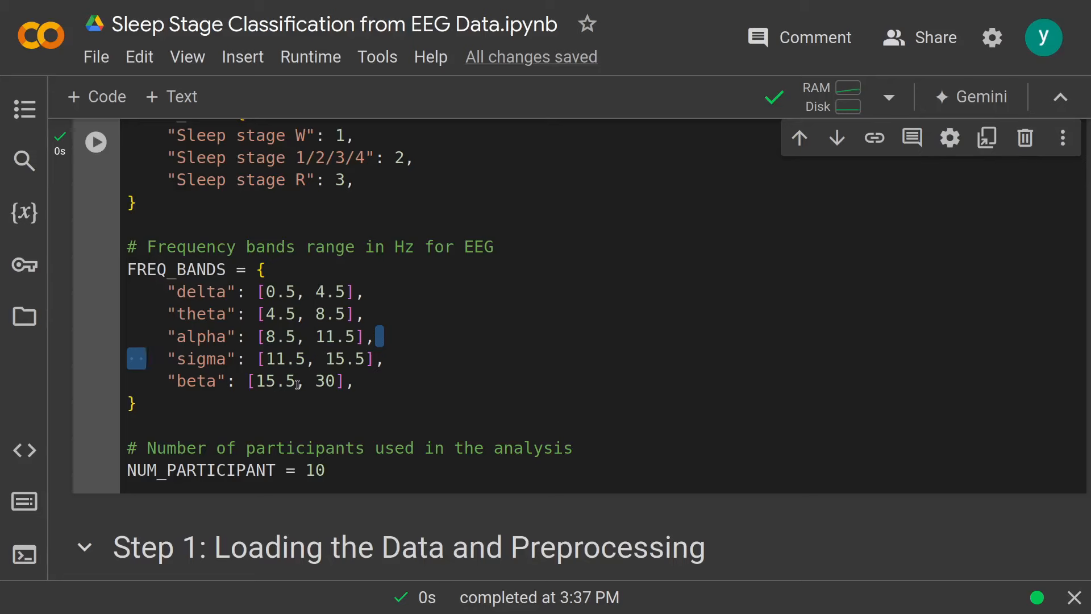
{"action": "scroll", "scroll_direction": "down", "scroll_amount": 3}
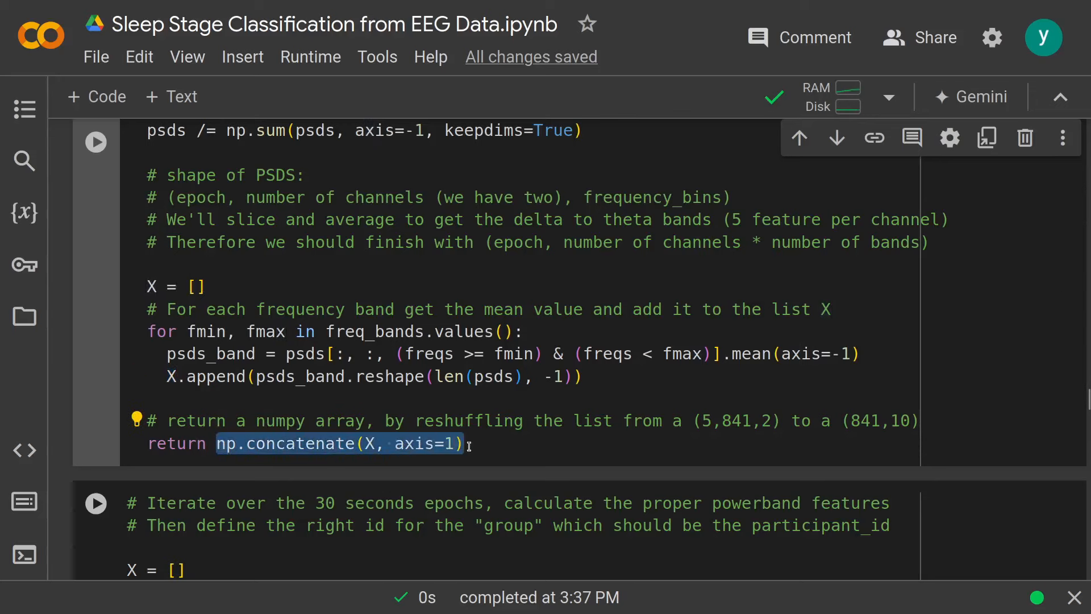
{"action": "scroll", "scroll_direction": "down", "scroll_amount": 3}
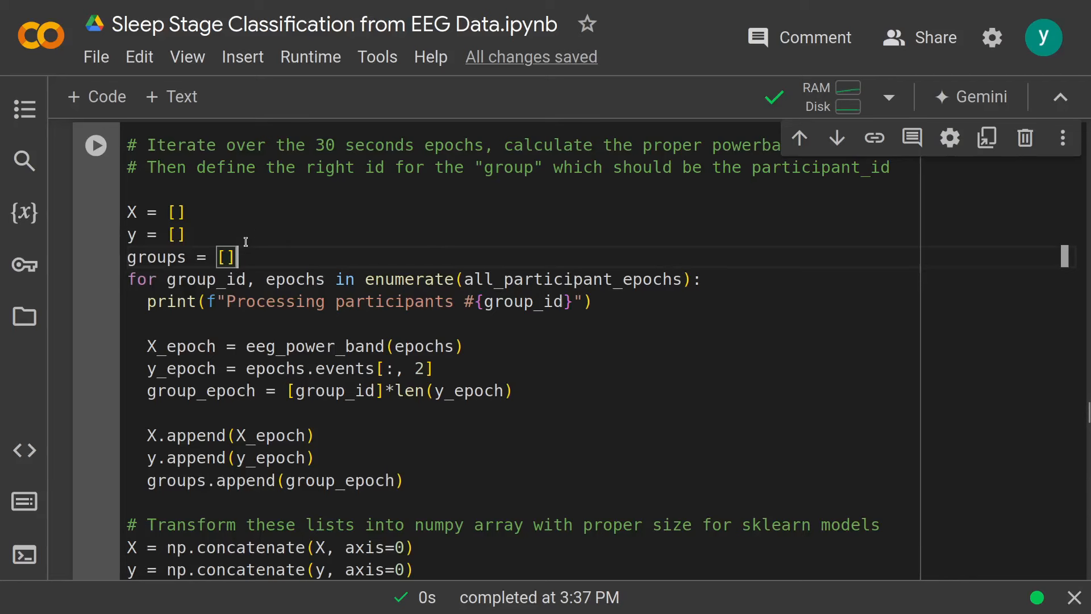
{"action": "mouse_move", "coordinate": [252, 236]}
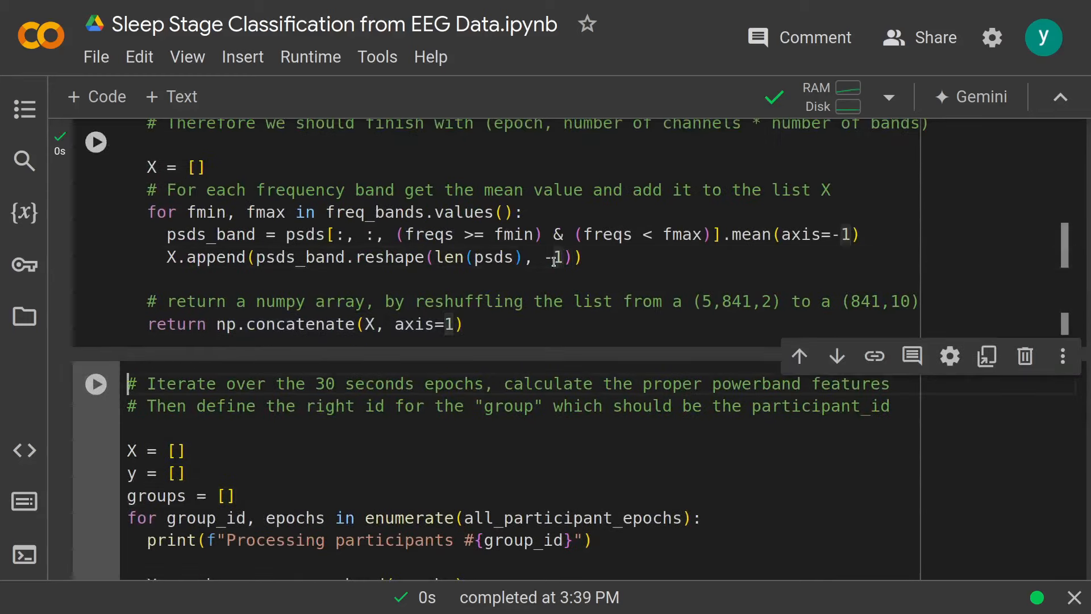
- Highlight group_epoch and group_id in the feature loop, then run it for all participants
{"action": "scroll", "scroll_direction": "down", "scroll_amount": 3}
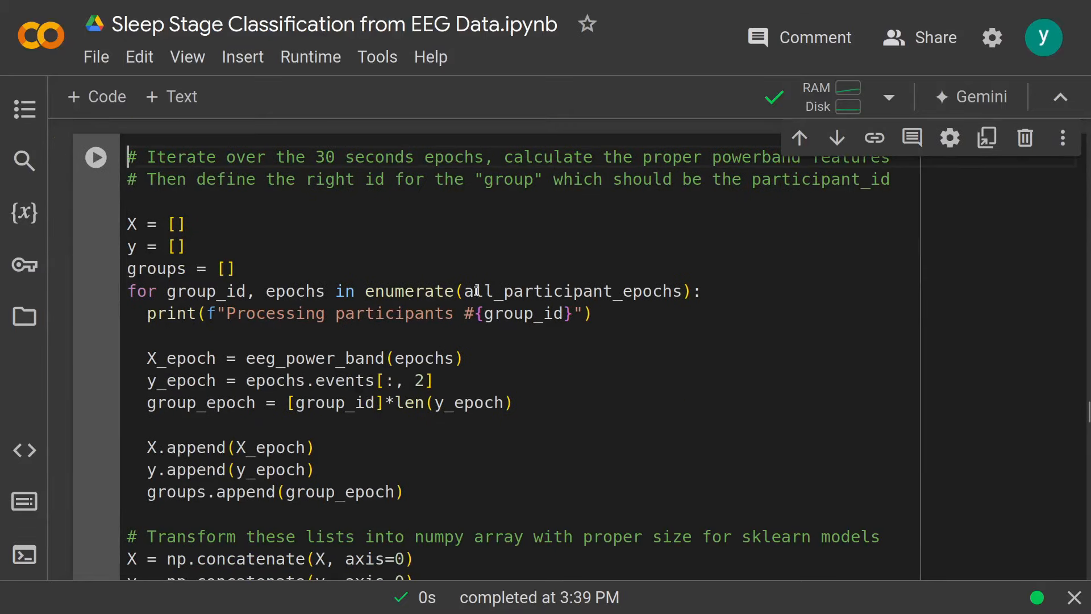
{"action": "double_click", "coordinate": [570, 290]}
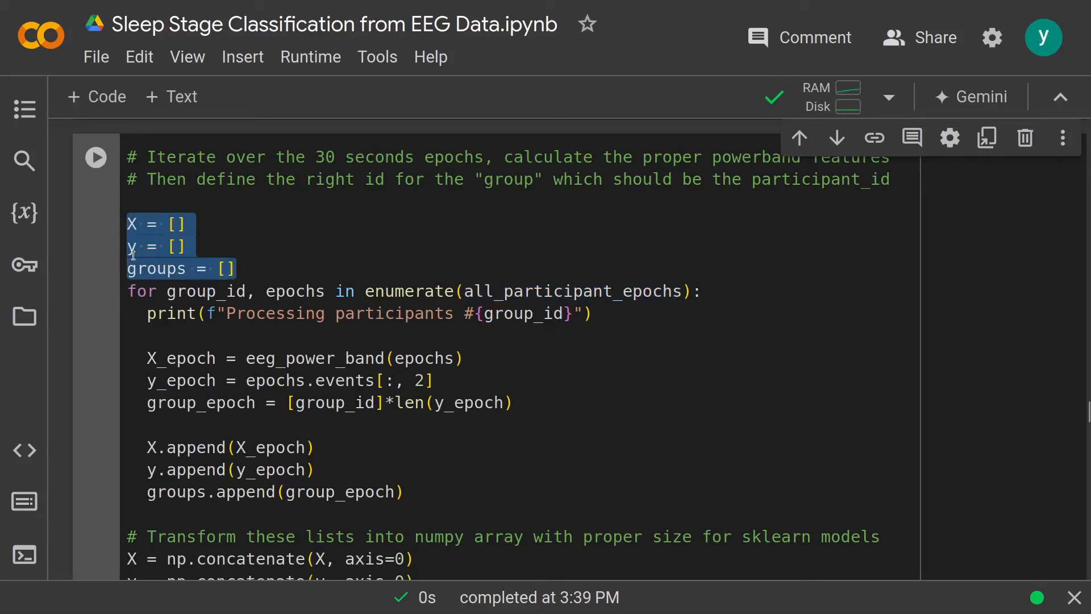
{"action": "double_click", "coordinate": [157, 269]}
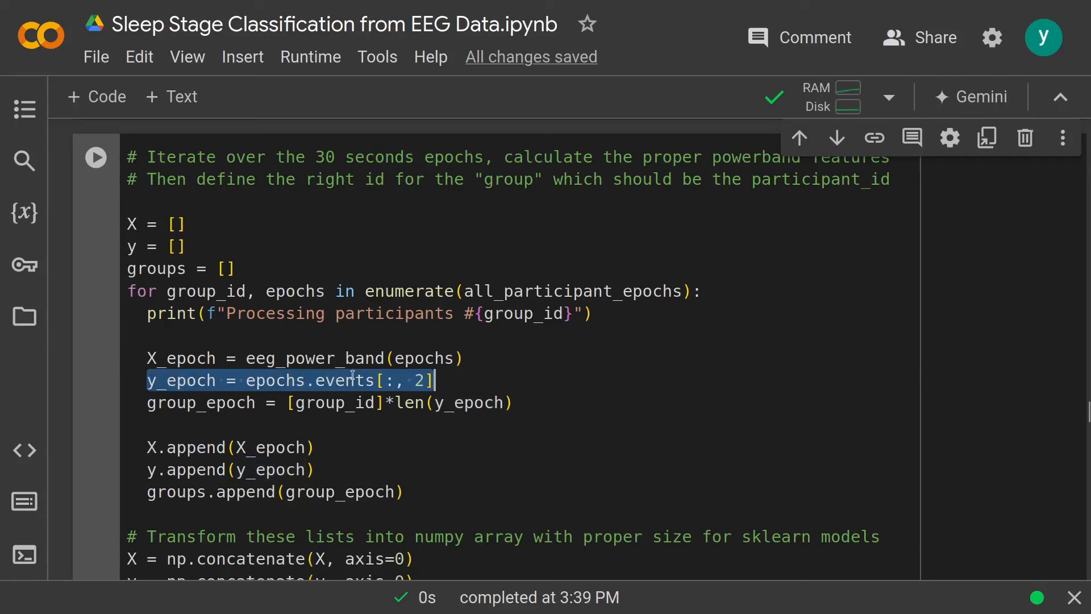
{"action": "double_click", "coordinate": [274, 380]}
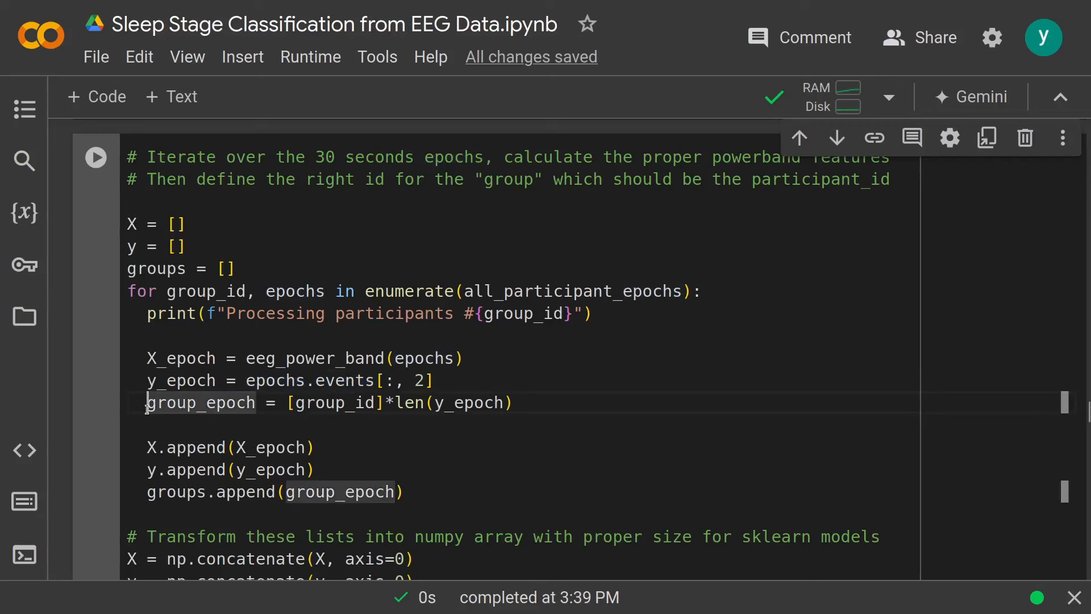
{"action": "double_click", "coordinate": [199, 403]}
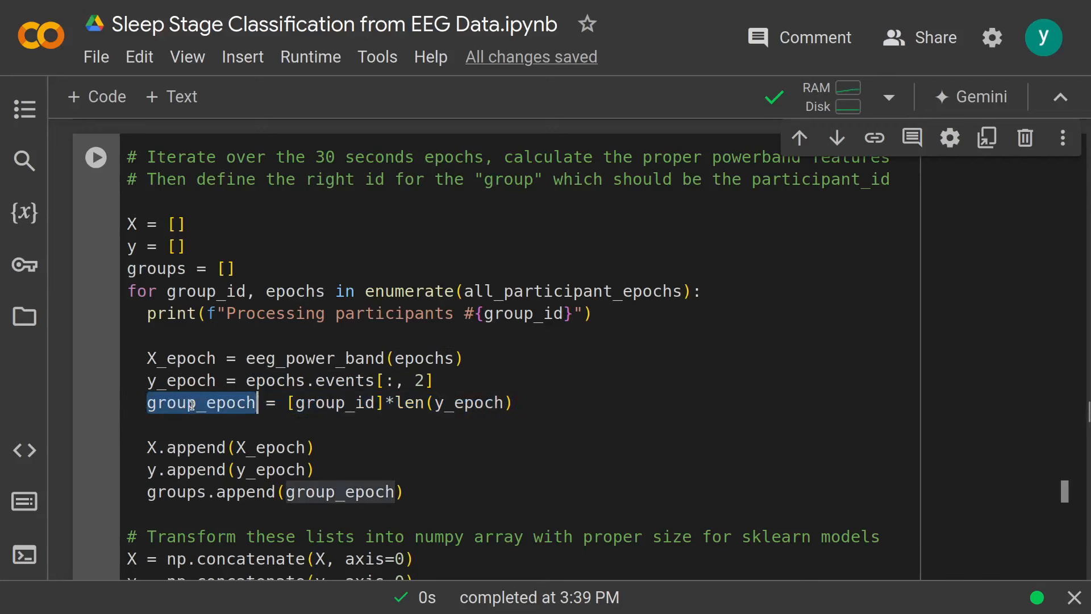
{"action": "mouse_move", "coordinate": [217, 380]}
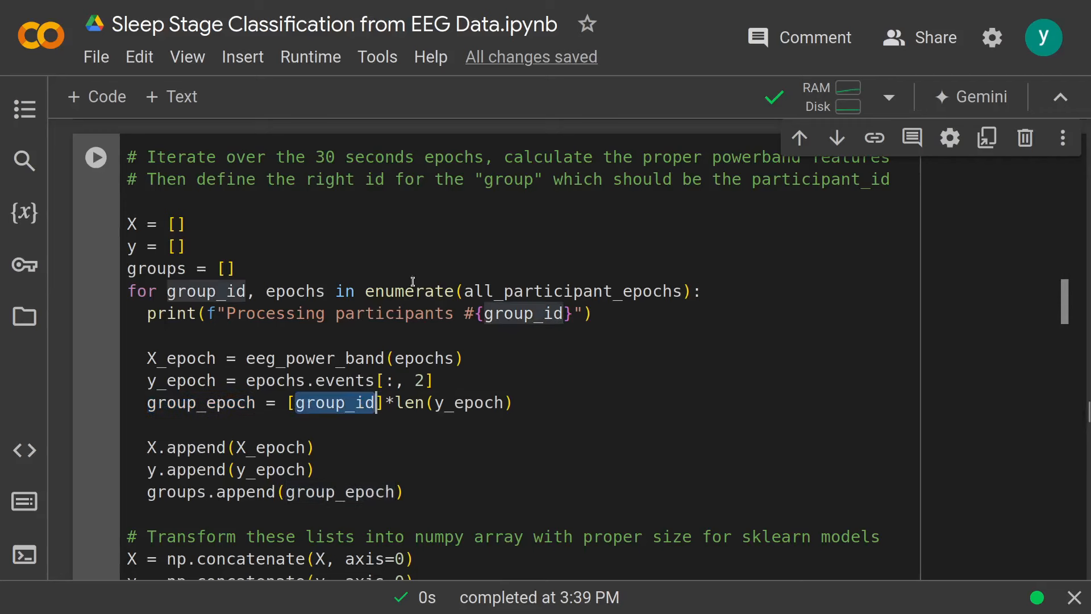
{"action": "double_click", "coordinate": [413, 403]}
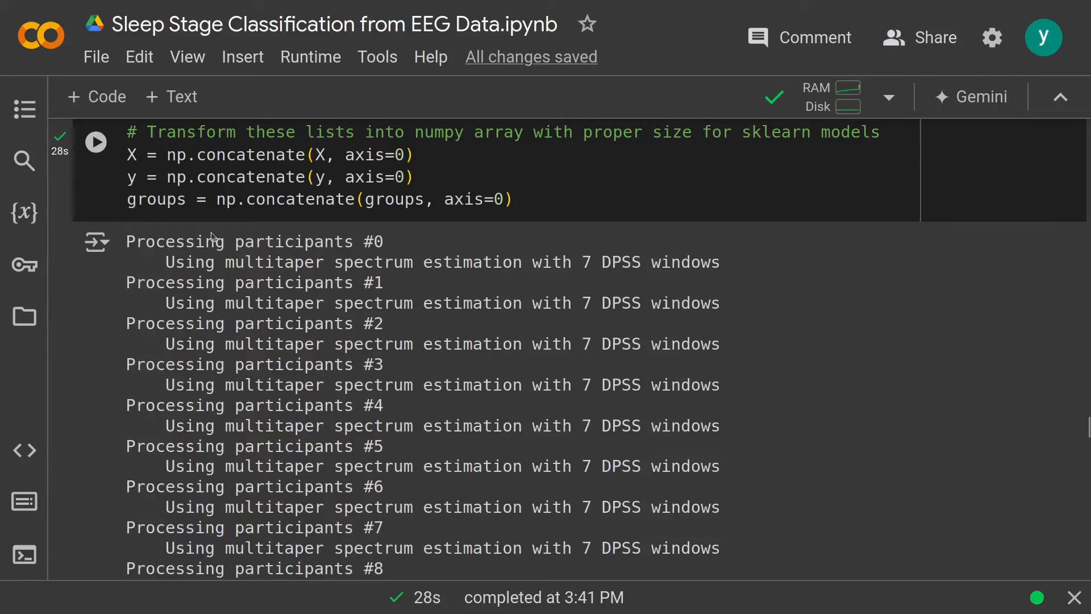
{"action": "scroll", "scroll_direction": "down", "scroll_amount": 3}
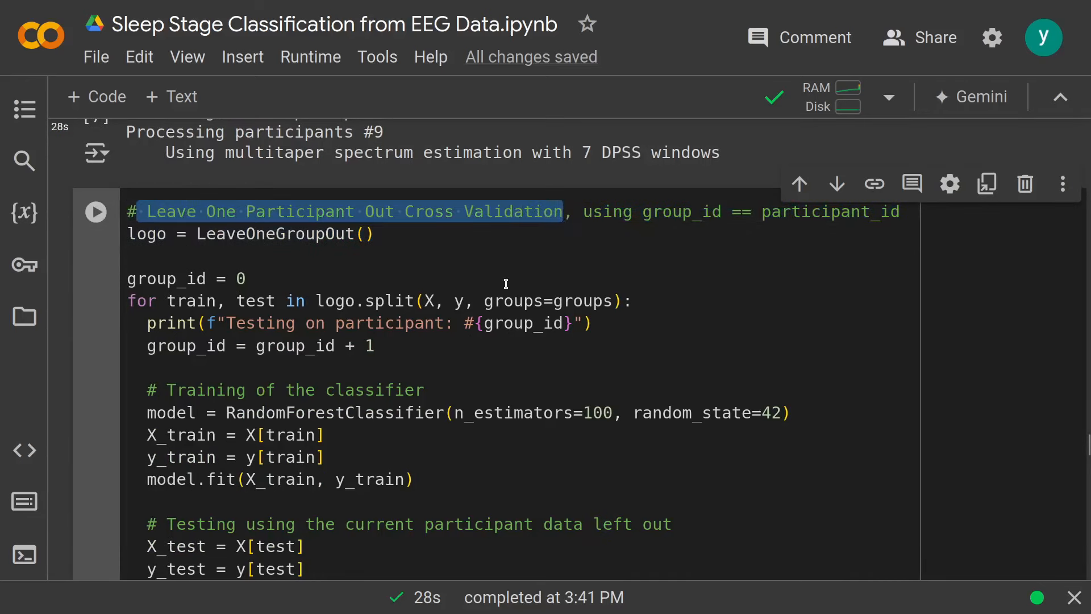
{"action": "mouse_move", "coordinate": [149, 234]}
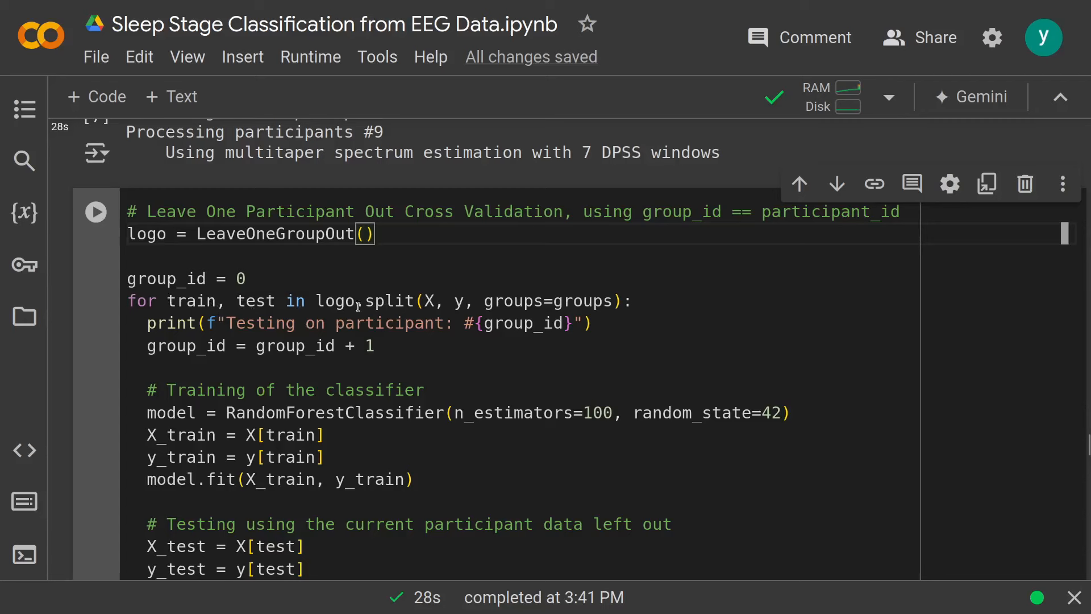
{"action": "left_click_drag", "start_coordinate": [315, 301], "coordinate": [632, 301]}
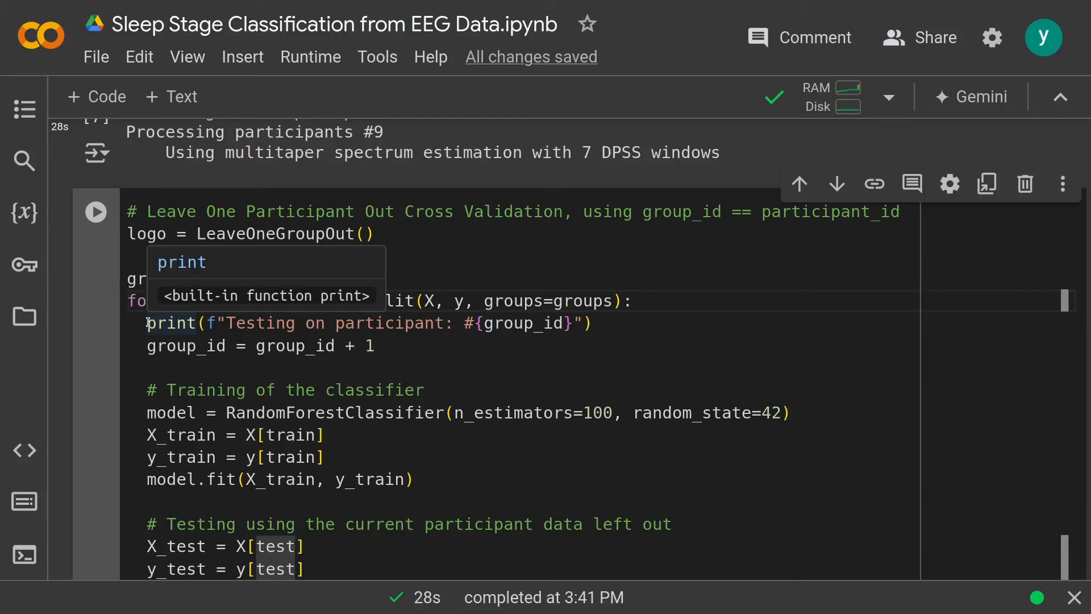
{"action": "scroll", "scroll_direction": "down", "scroll_amount": 3}
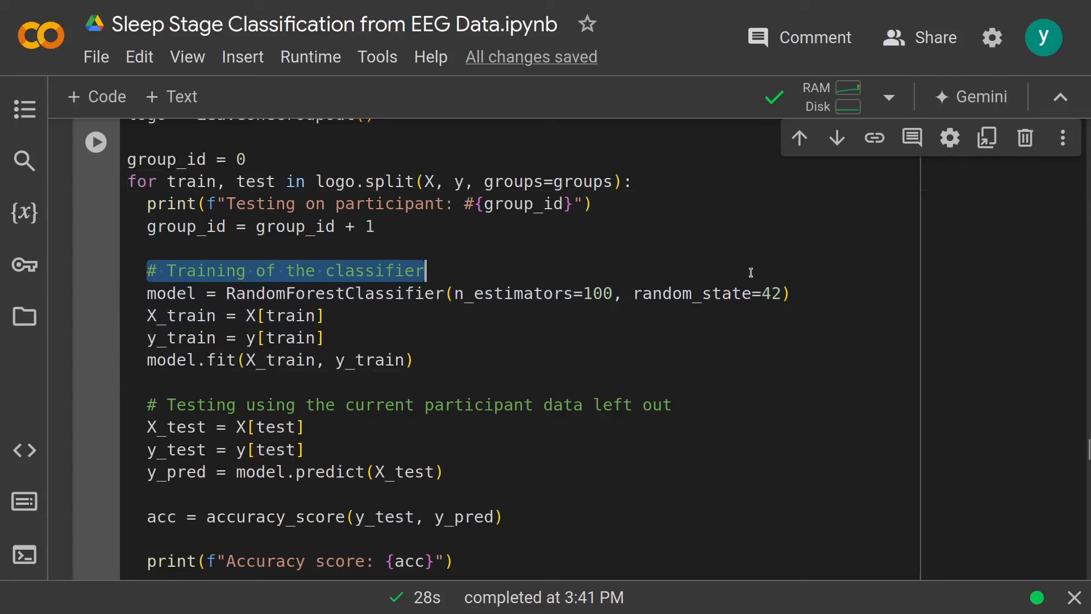
{"action": "left_click_drag", "start_coordinate": [425, 271], "coordinate": [616, 293]}
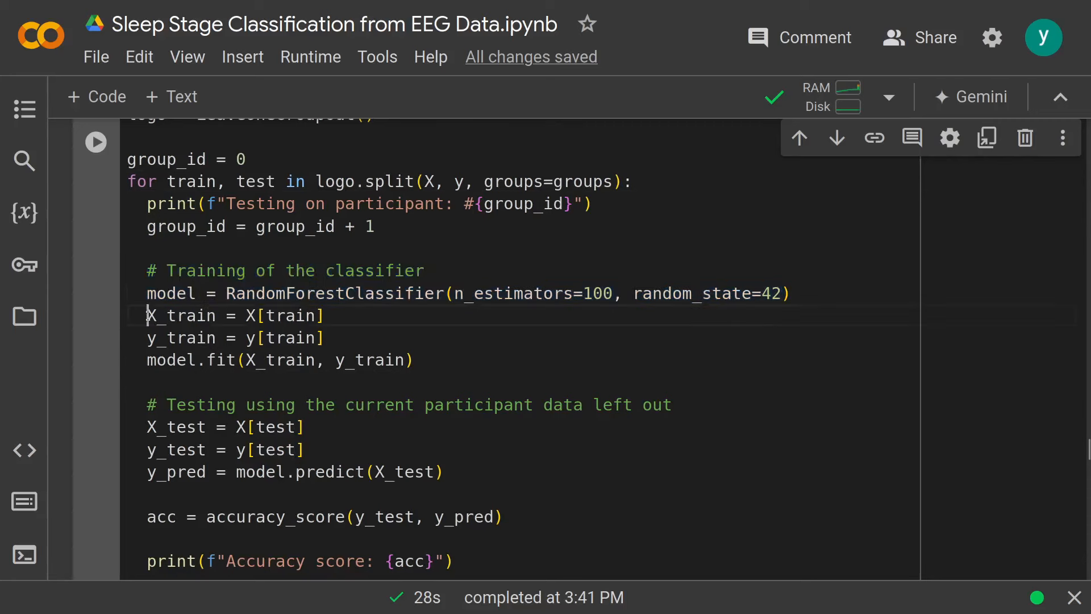
{"action": "left_click_drag", "start_coordinate": [146, 316], "coordinate": [327, 338]}
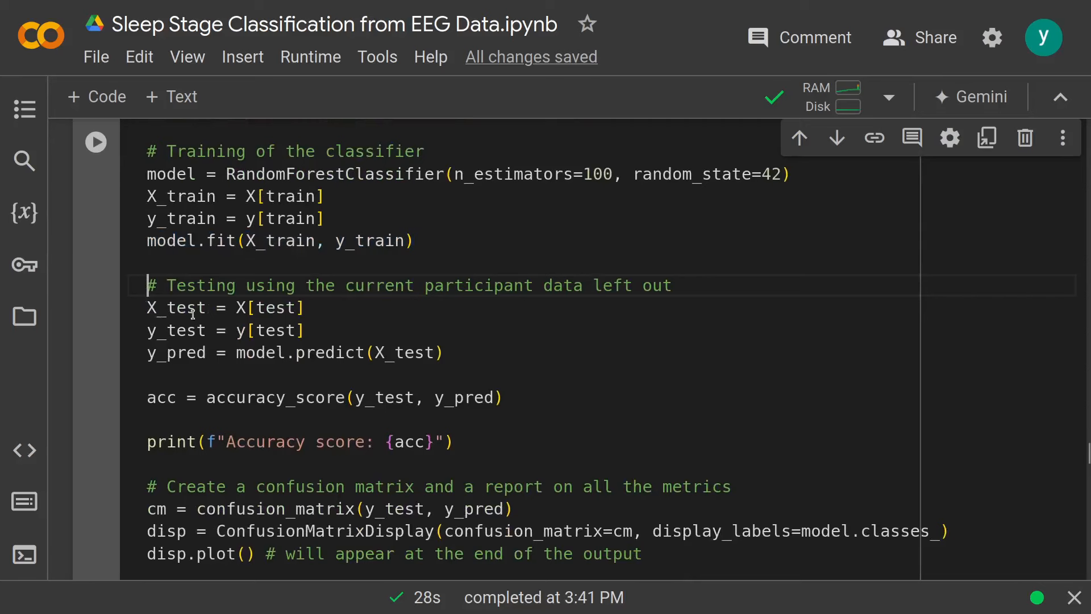
{"action": "left_click_drag", "start_coordinate": [146, 307], "coordinate": [303, 330]}
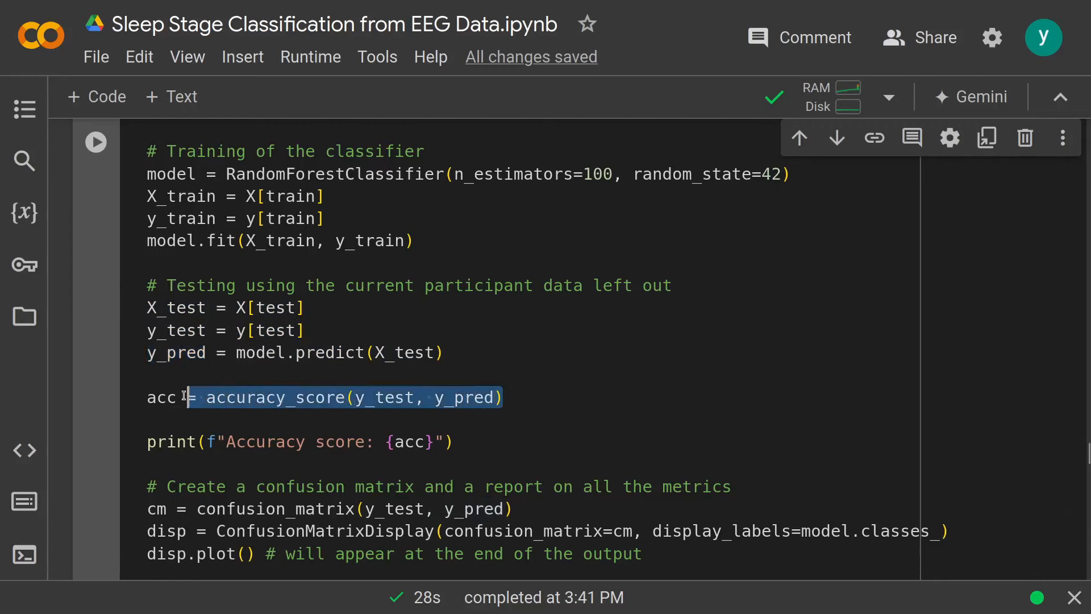
{"action": "scroll", "scroll_direction": "down", "scroll_amount": 3}
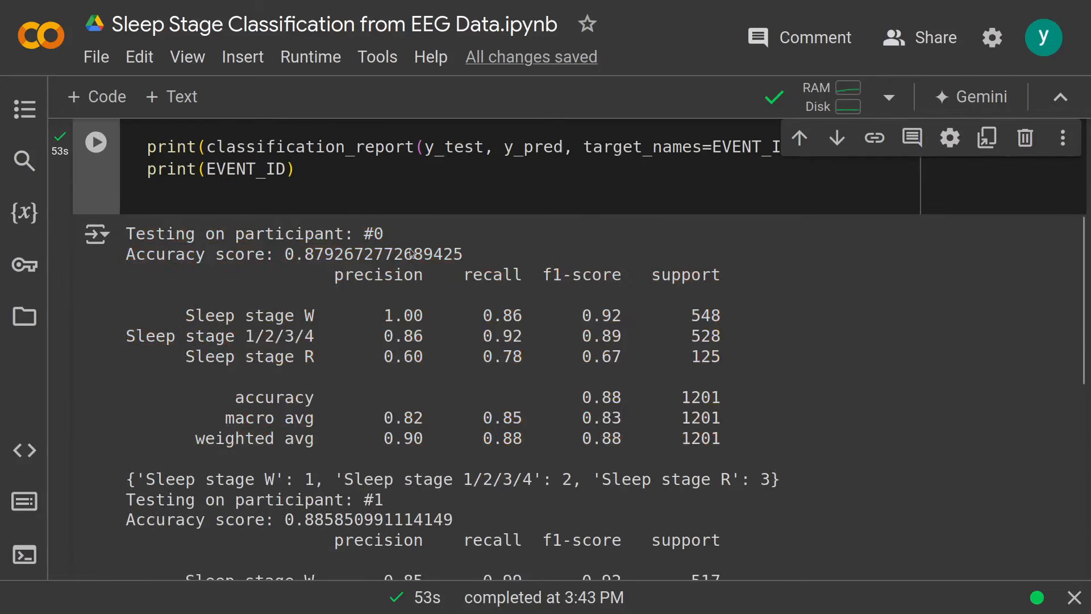
{"action": "mouse_move", "coordinate": [305, 257]}
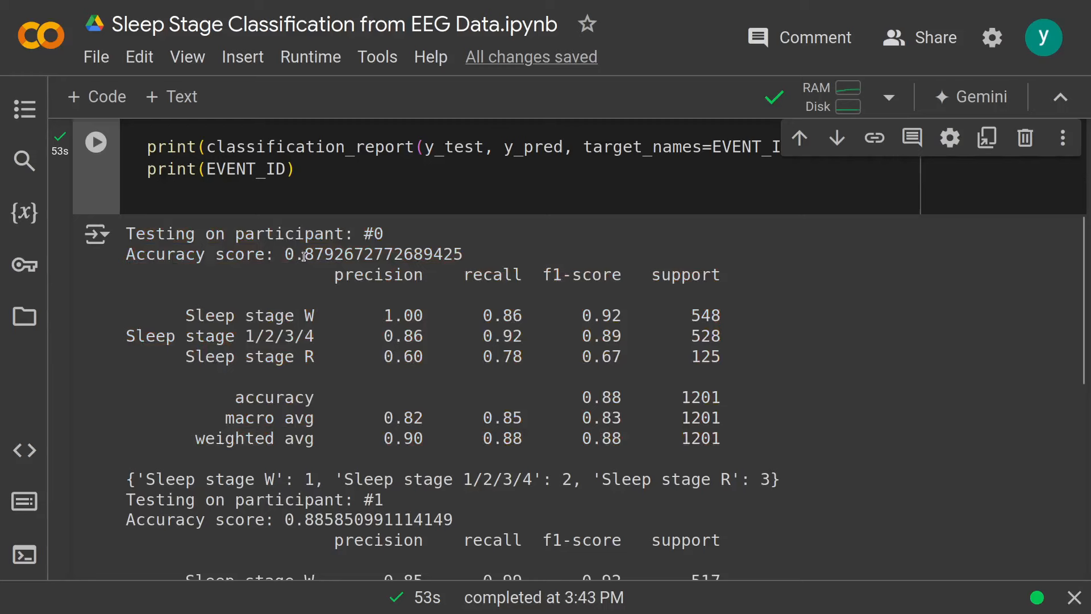
- Highlight participant #1's accuracy and Sleep stage R scores, then scroll through the reports
{"action": "scroll", "scroll_direction": "down", "scroll_amount": 3}
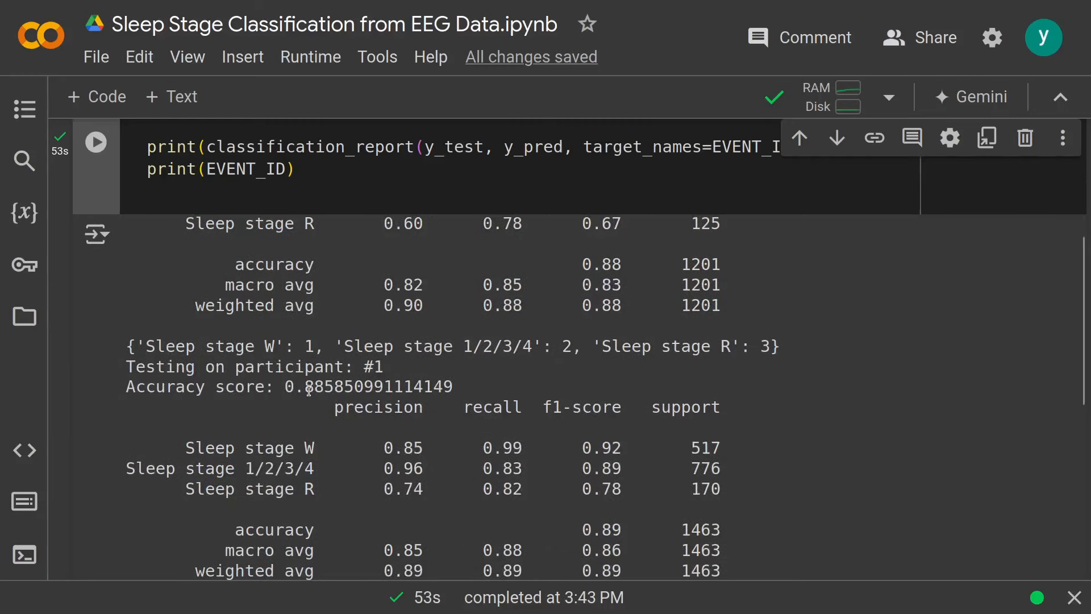
{"action": "double_click", "coordinate": [313, 387]}
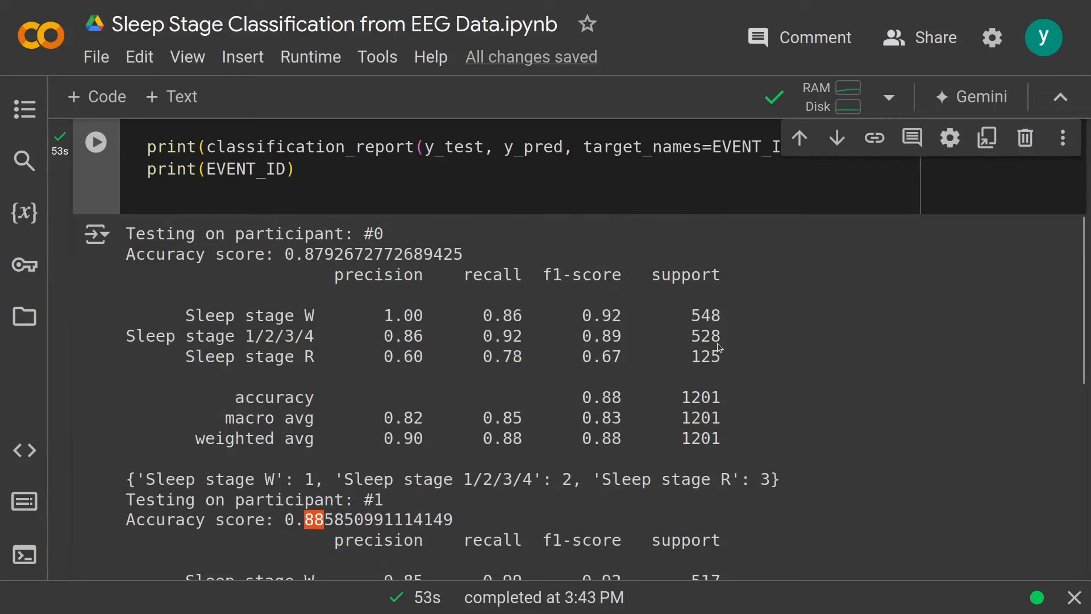
{"action": "double_click", "coordinate": [705, 316]}
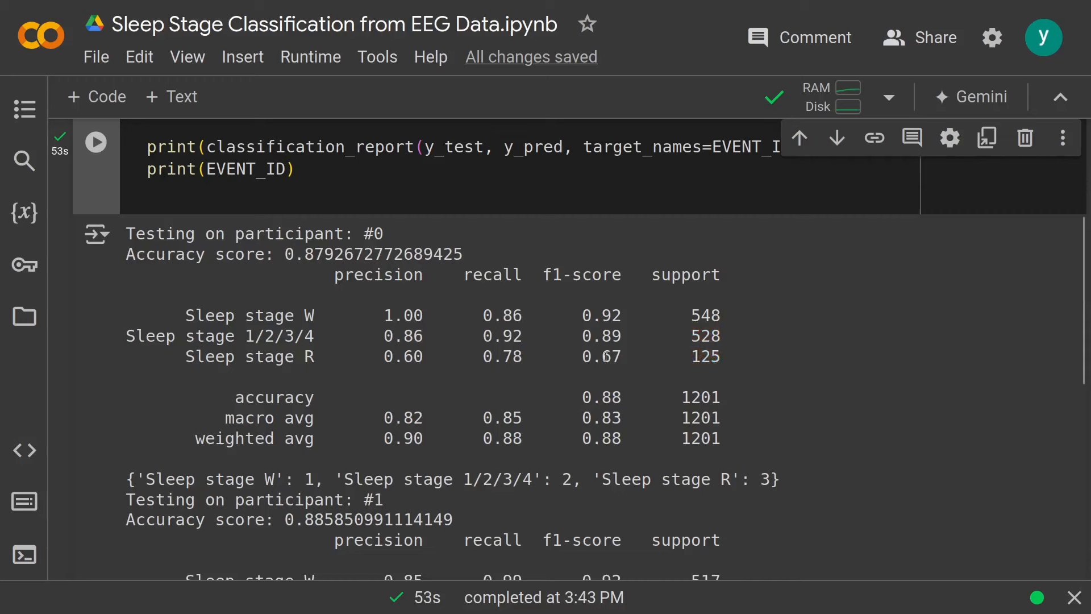
{"action": "left_click_drag", "start_coordinate": [385, 356], "coordinate": [612, 356]}
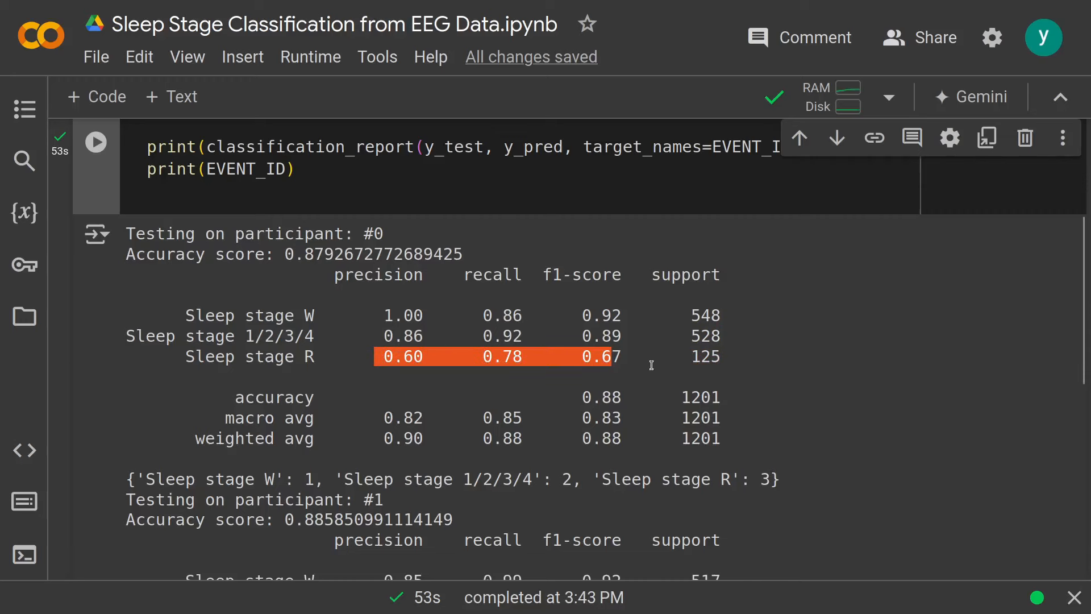
{"action": "scroll", "scroll_direction": "down", "scroll_amount": 3}
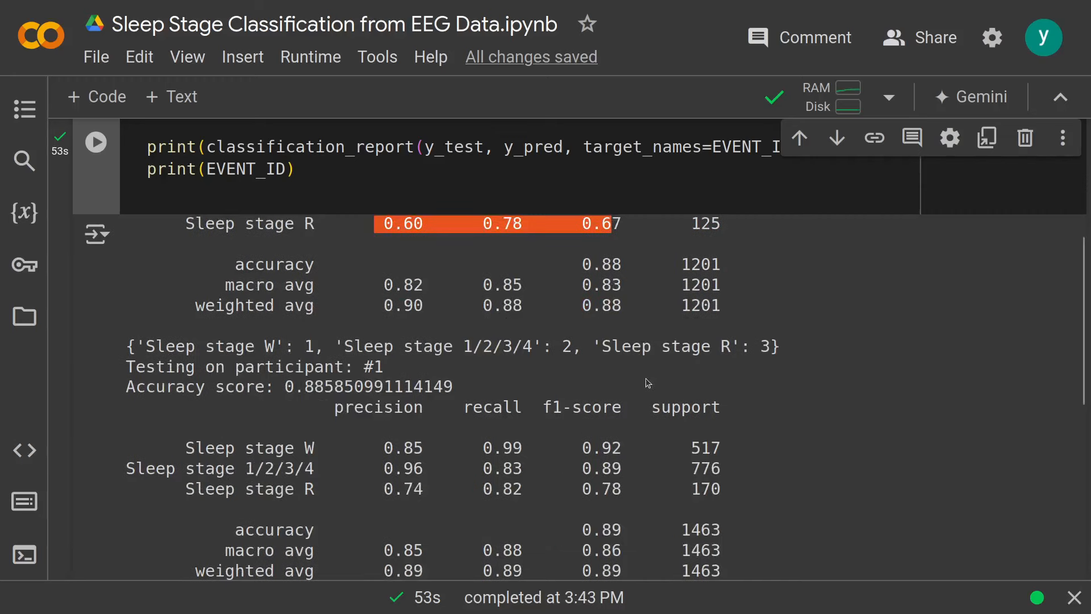
{"action": "mouse_move", "coordinate": [689, 437]}
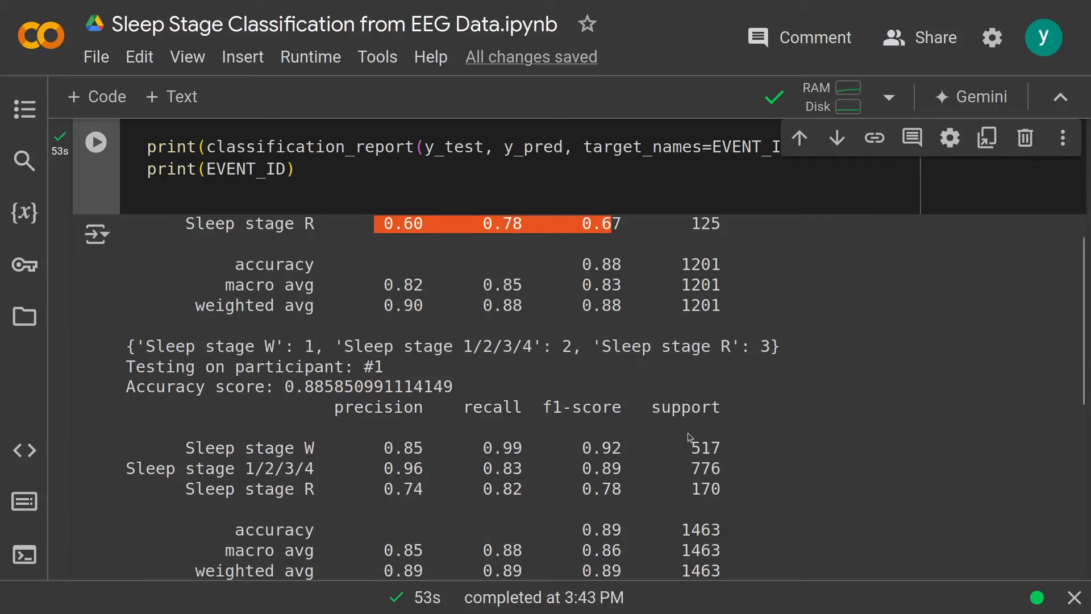
{"action": "scroll", "scroll_direction": "down", "scroll_amount": 3}
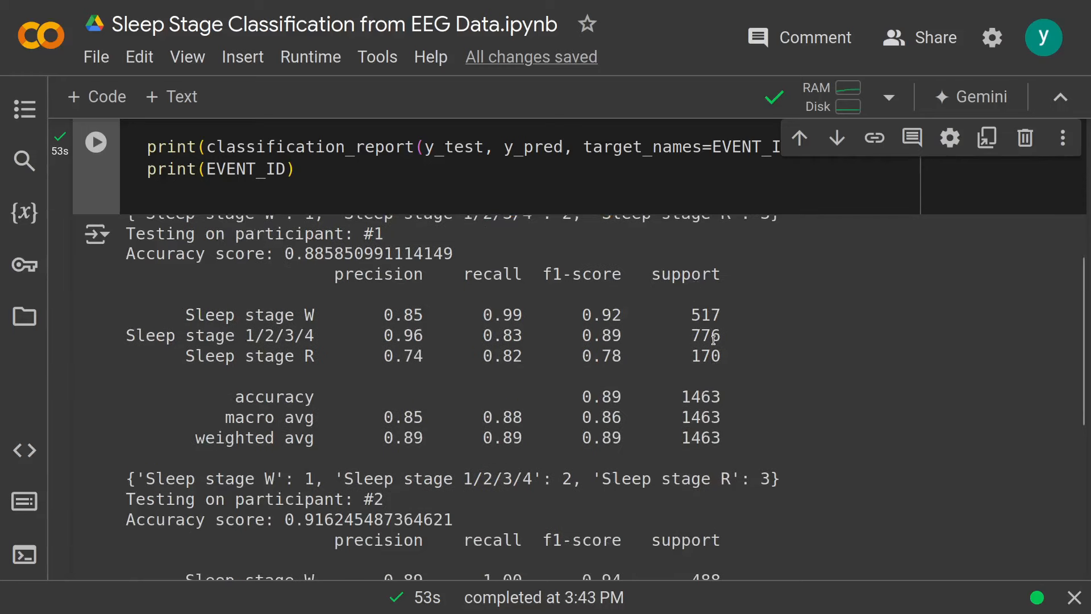
{"action": "mouse_move", "coordinate": [723, 332]}
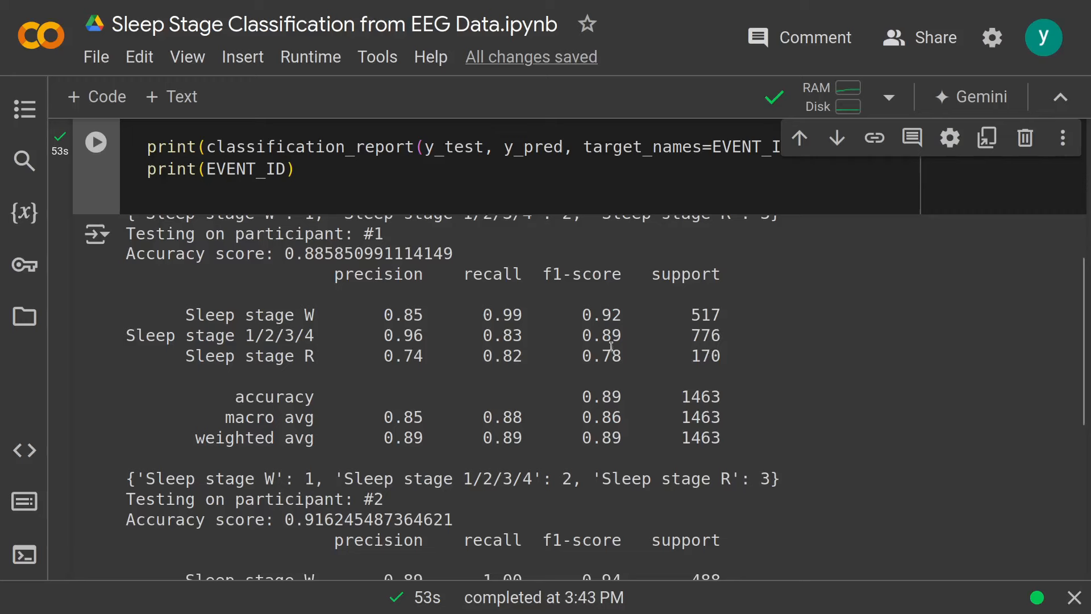
{"action": "mouse_move", "coordinate": [612, 374]}
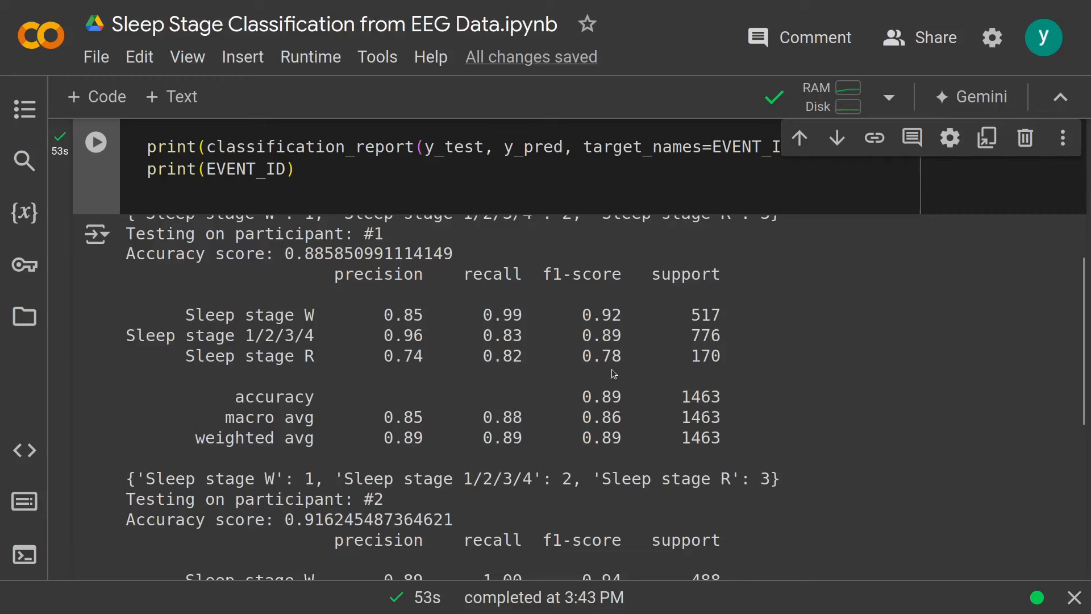
{"action": "scroll", "scroll_direction": "down", "scroll_amount": 3}
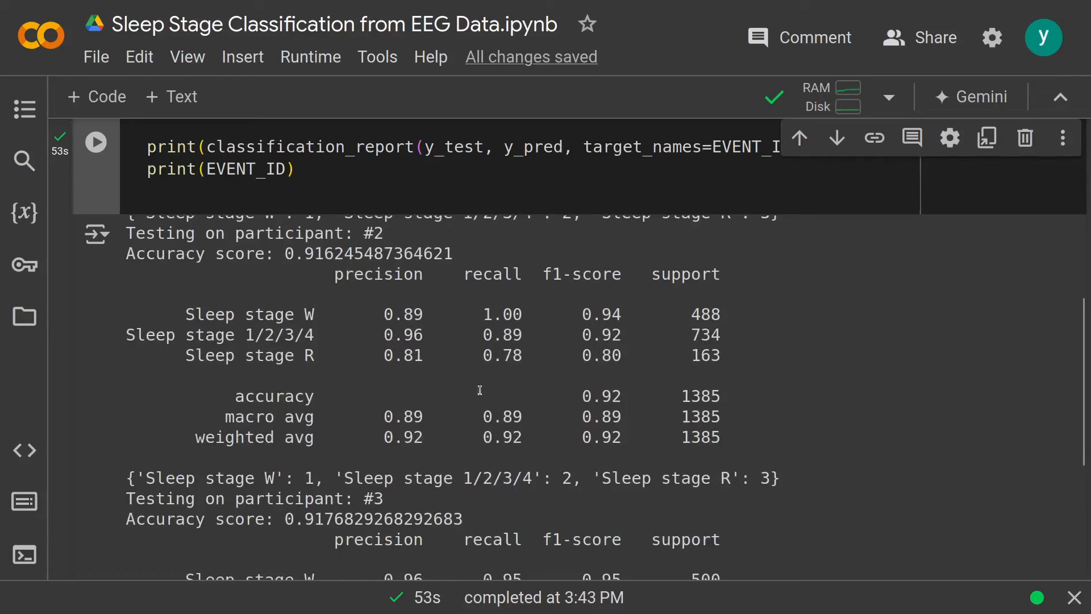
{"action": "scroll", "scroll_direction": "down", "scroll_amount": 3}
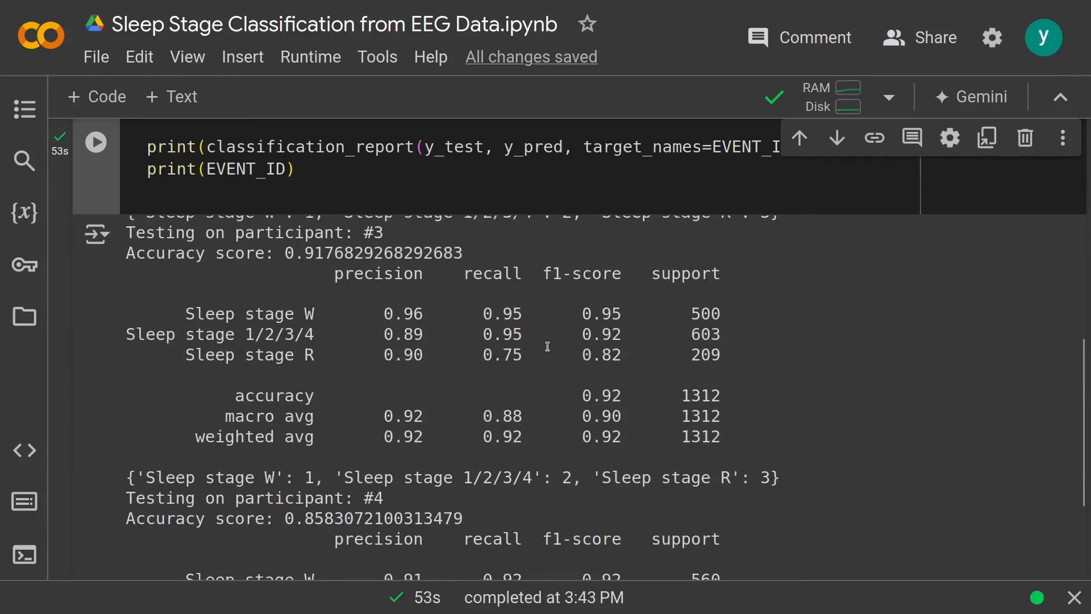
{"action": "mouse_move", "coordinate": [446, 387]}
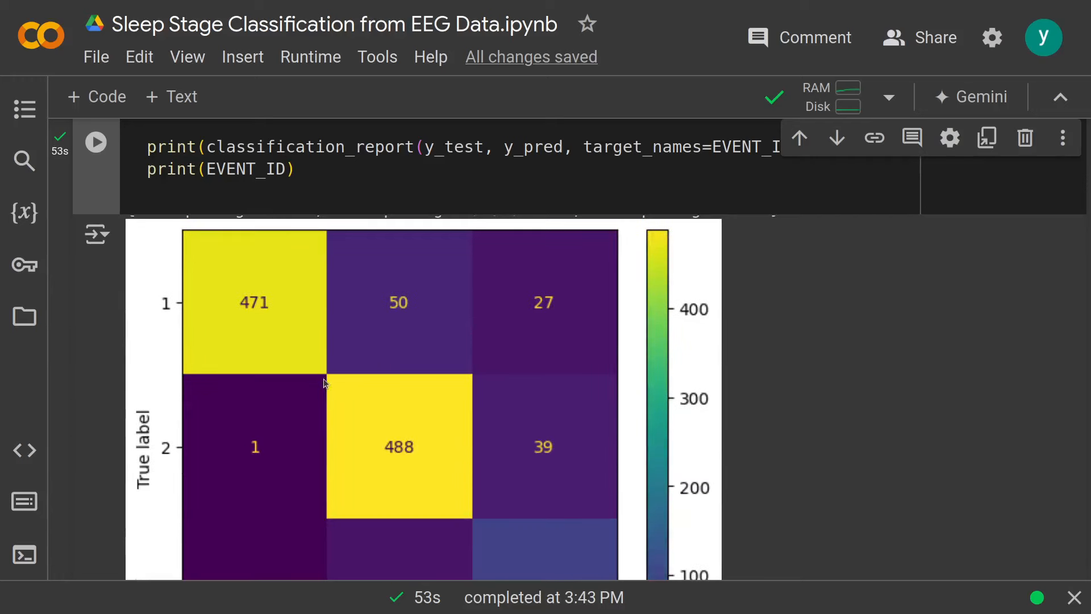
- Scroll past the 471/488 heatmap to the next one with diagonal 513, 643 and 140
{"action": "scroll", "scroll_direction": "down", "scroll_amount": 3}
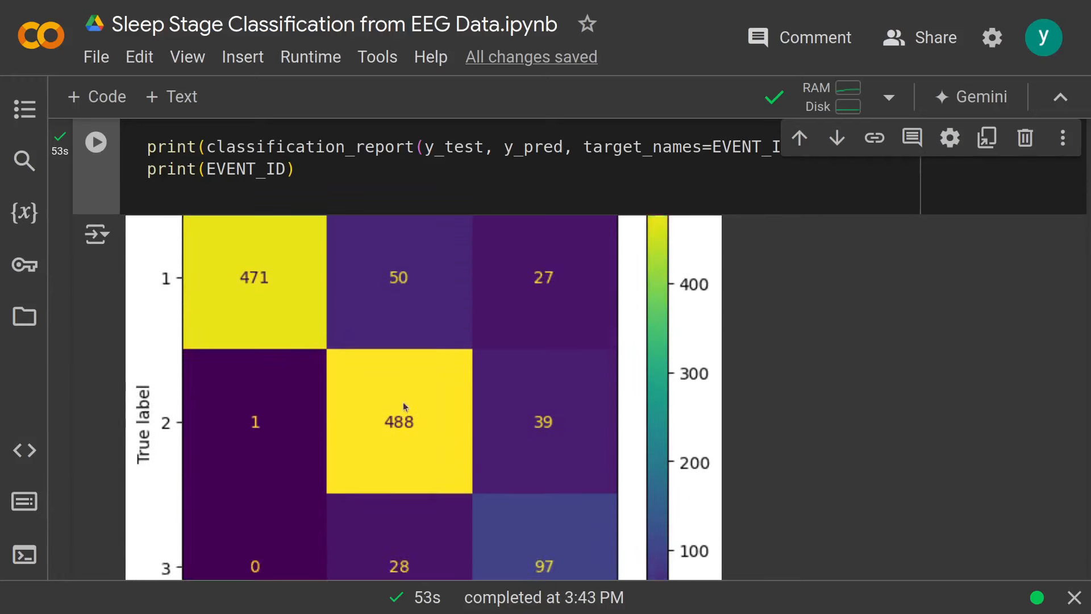
{"action": "scroll", "scroll_direction": "down", "scroll_amount": 3}
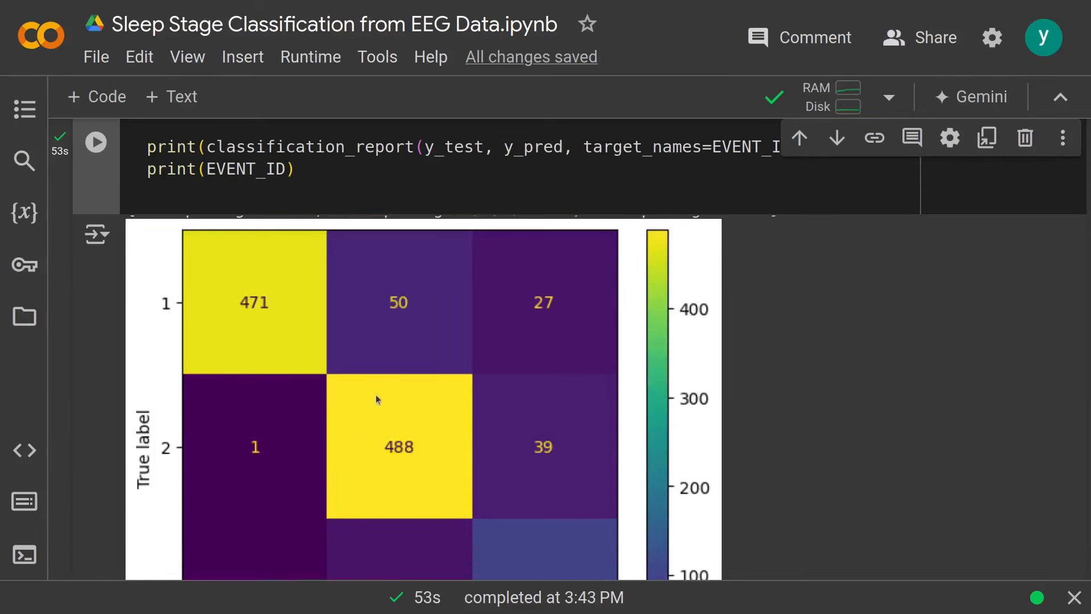
{"action": "scroll", "scroll_direction": "down", "scroll_amount": 3}
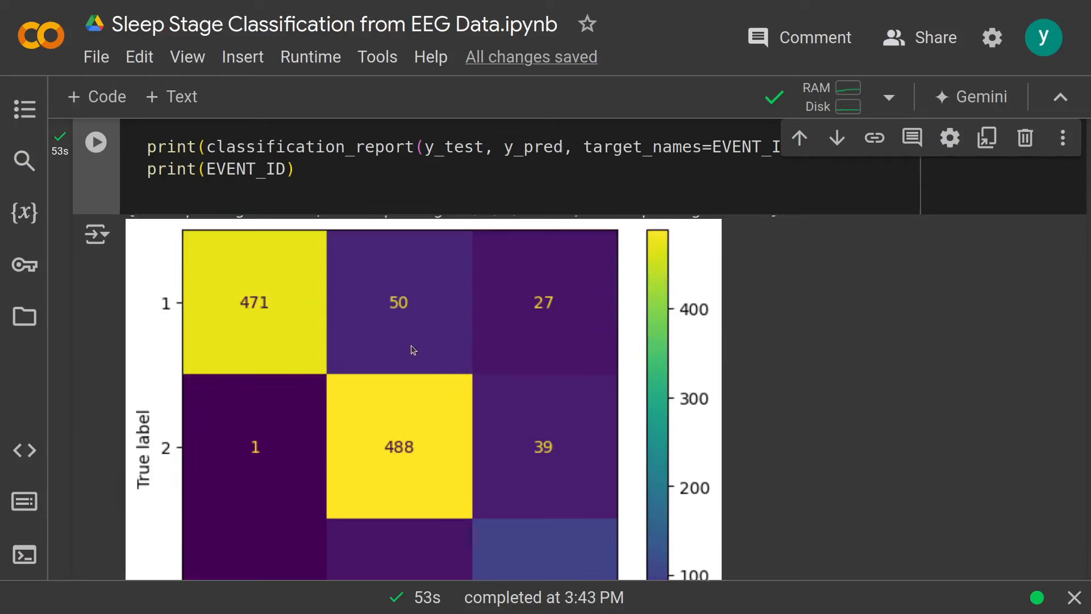
{"action": "scroll", "scroll_direction": "down", "scroll_amount": 3}
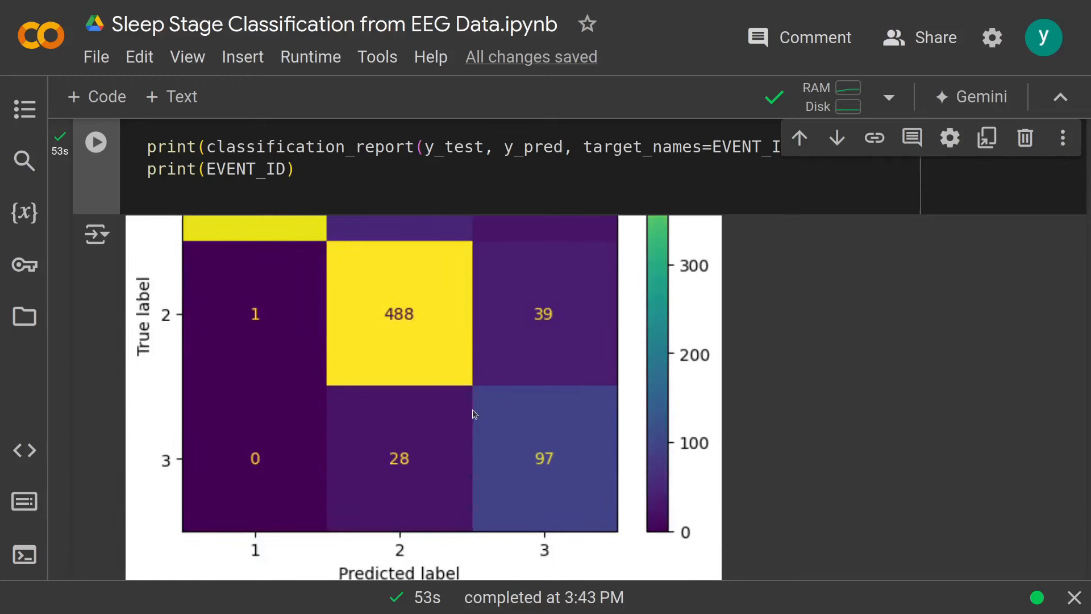
{"action": "mouse_move", "coordinate": [463, 400]}
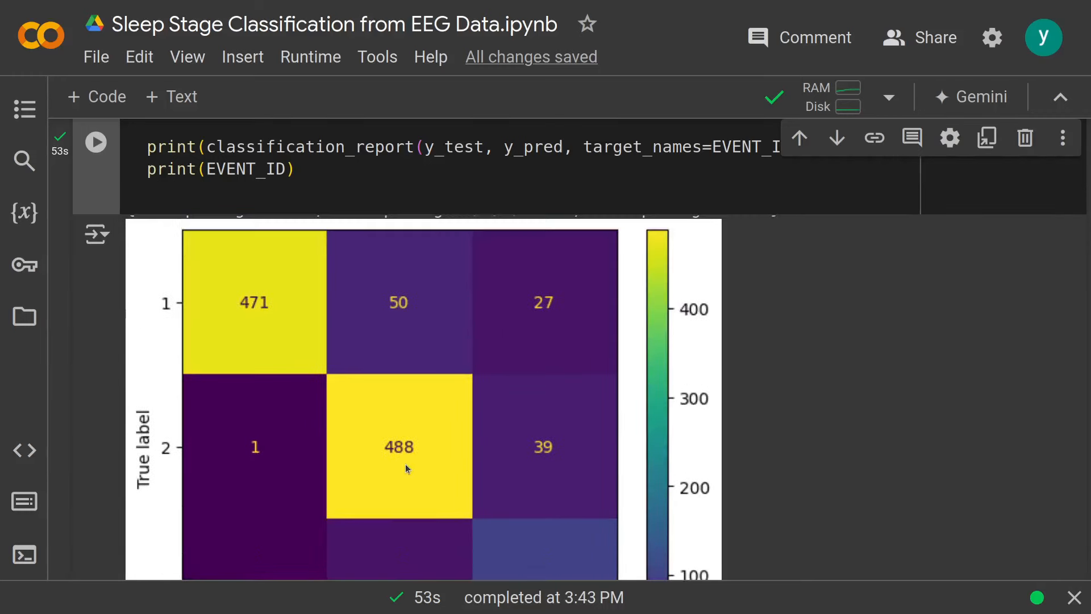
{"action": "mouse_move", "coordinate": [375, 428]}
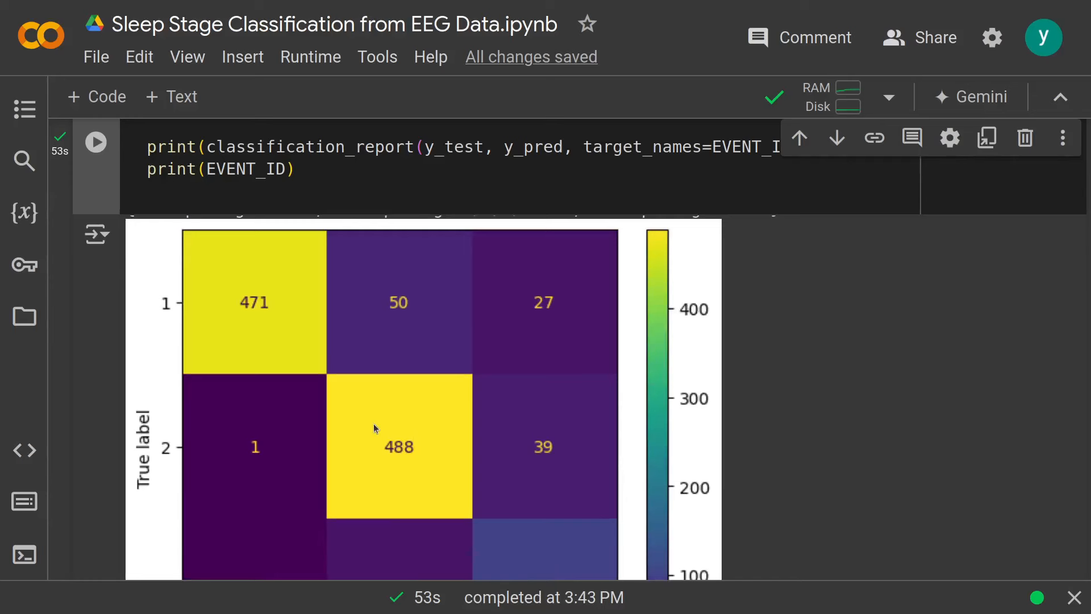
{"action": "mouse_move", "coordinate": [436, 462]}
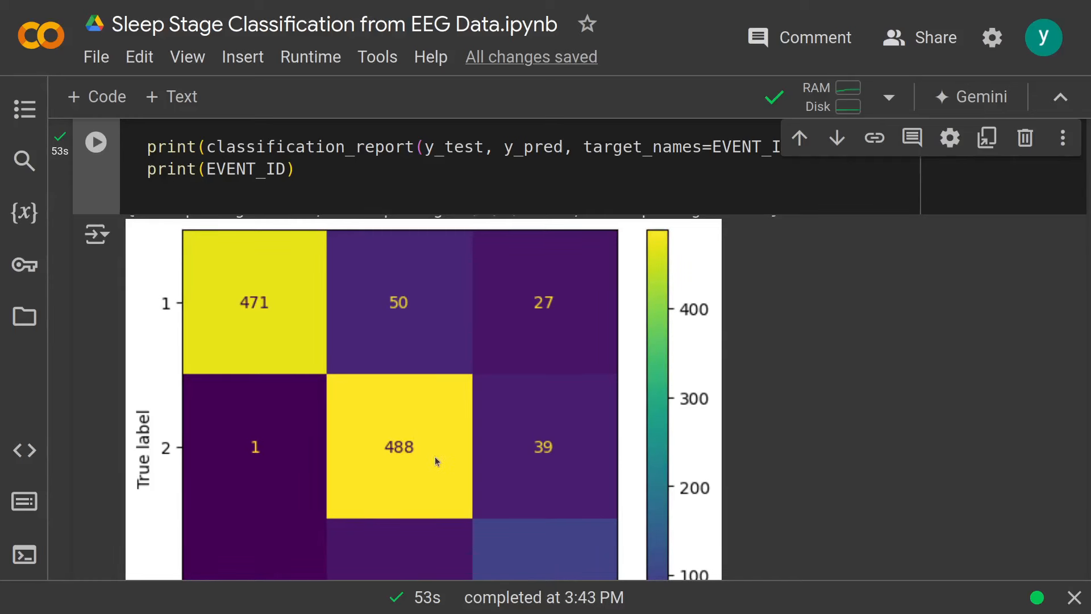
{"action": "scroll", "scroll_direction": "down", "scroll_amount": 3}
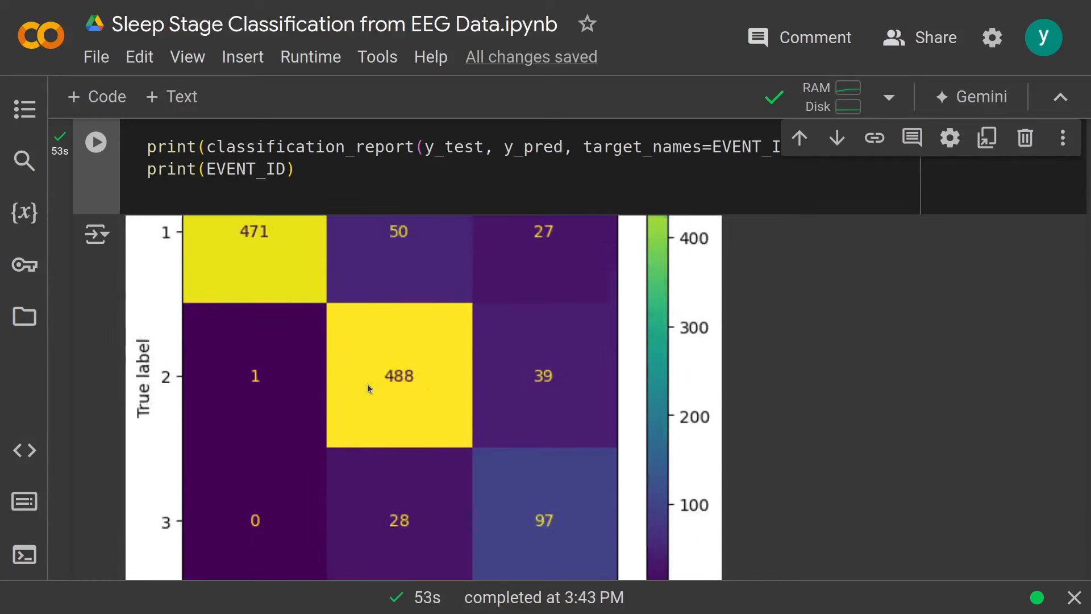
{"action": "scroll", "scroll_direction": "down", "scroll_amount": 3}
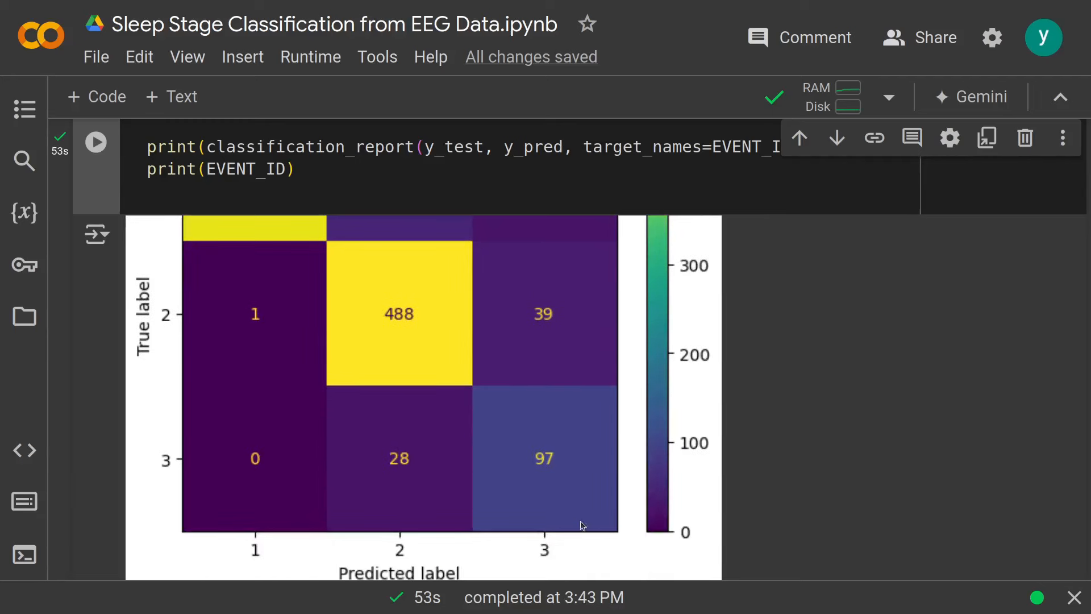
{"action": "mouse_move", "coordinate": [522, 485]}
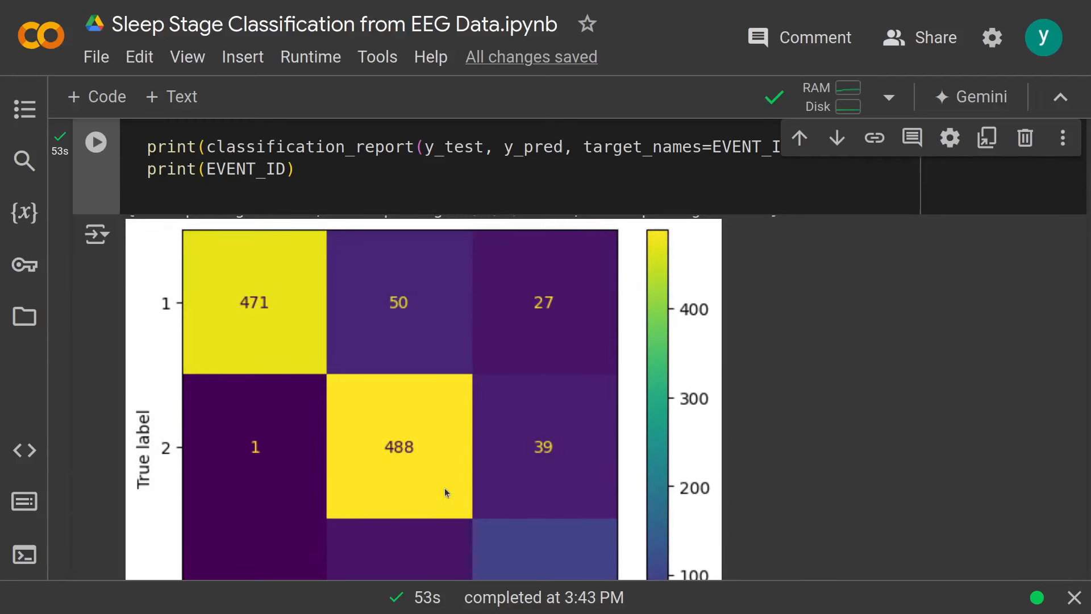
{"action": "scroll", "scroll_direction": "down", "scroll_amount": 3}
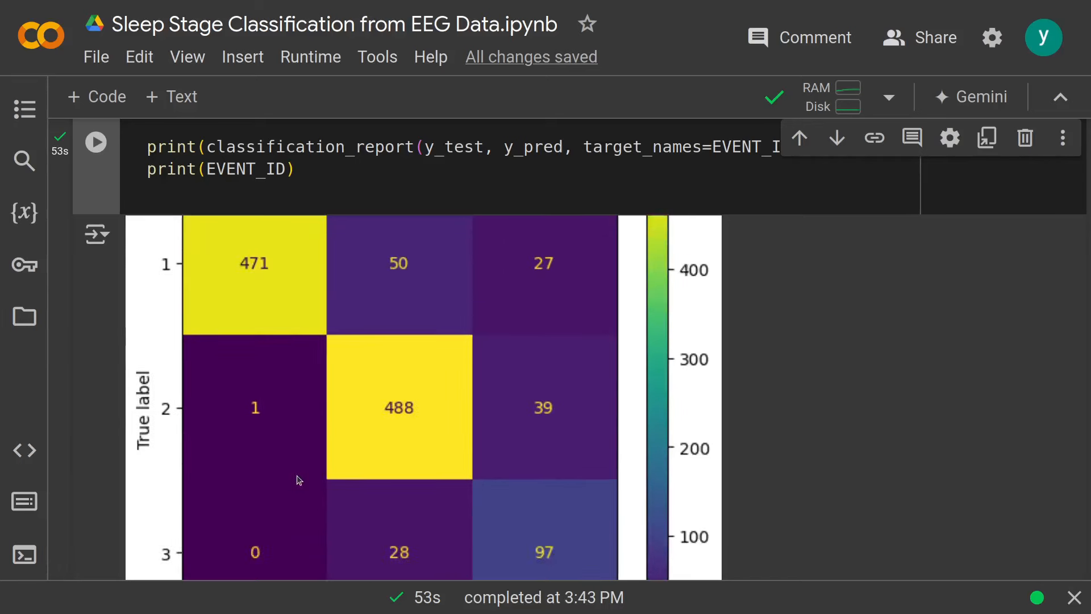
{"action": "scroll", "scroll_direction": "down", "scroll_amount": 3}
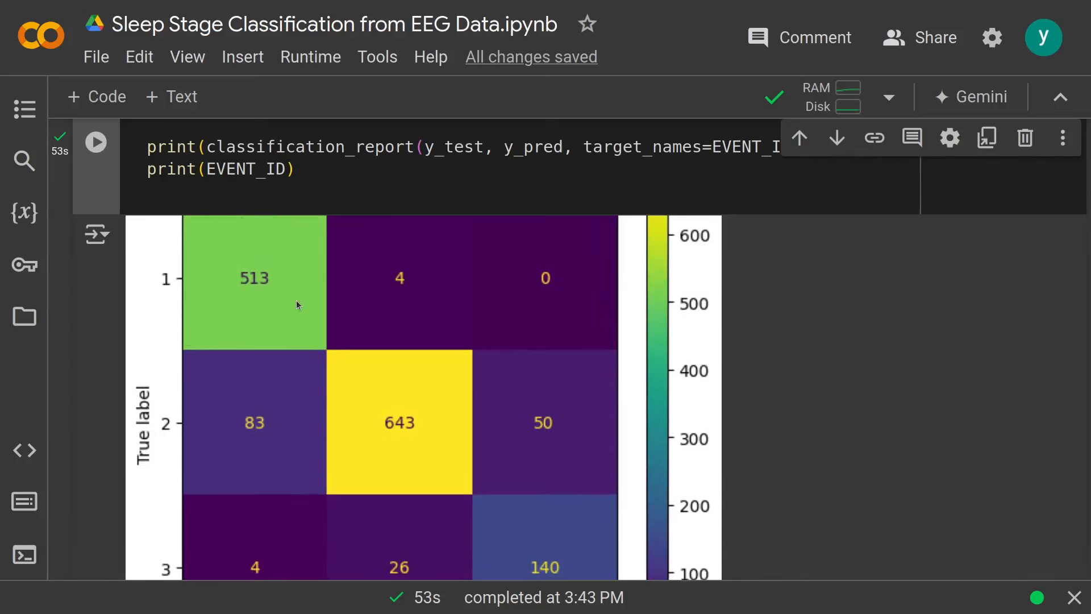
- Scroll through the remaining heatmaps to the last matrix showing 509, 687 and 100
{"action": "scroll", "scroll_direction": "down", "scroll_amount": 3}
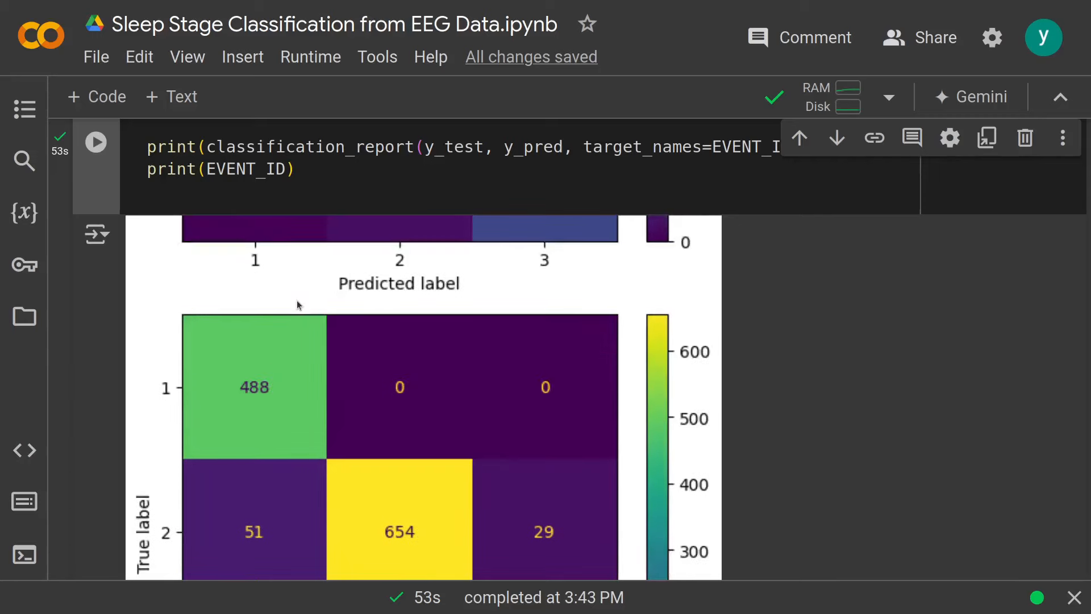
{"action": "scroll", "scroll_direction": "down", "scroll_amount": 3}
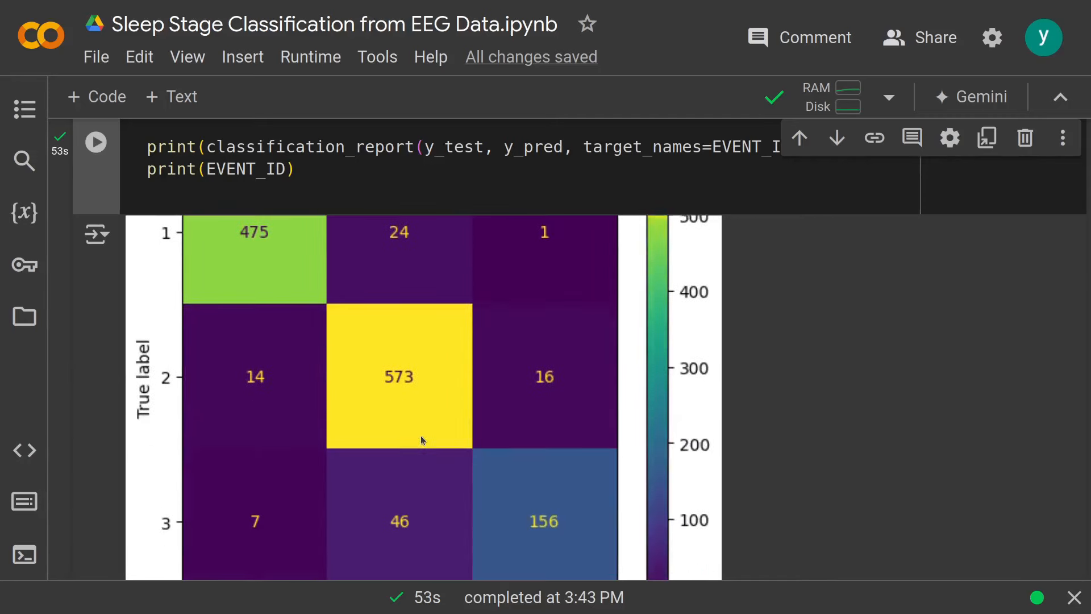
{"action": "mouse_move", "coordinate": [447, 450]}
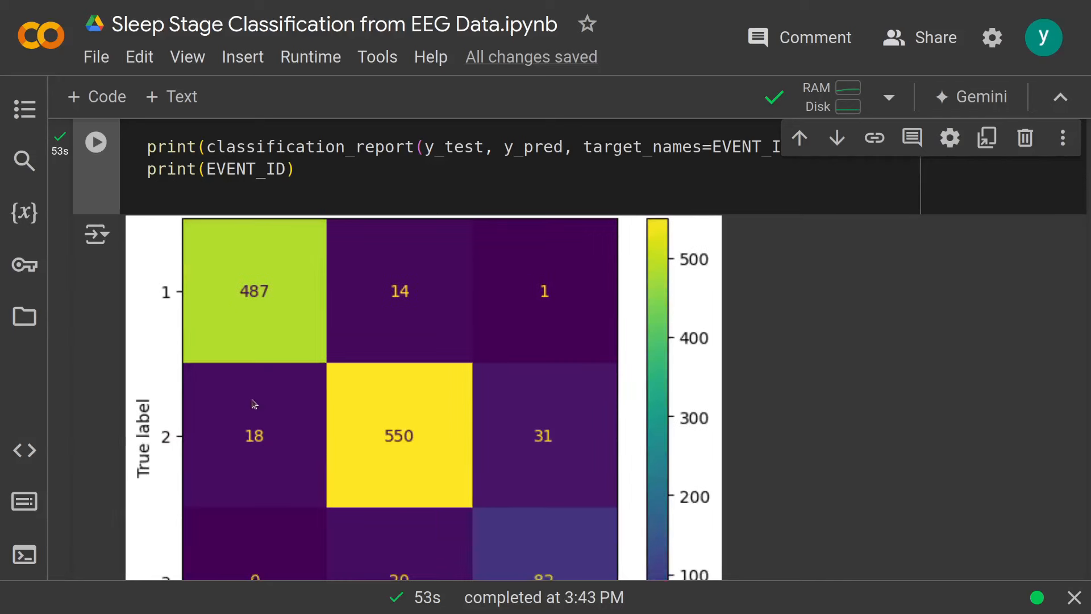
{"action": "scroll", "scroll_direction": "down", "scroll_amount": 3}
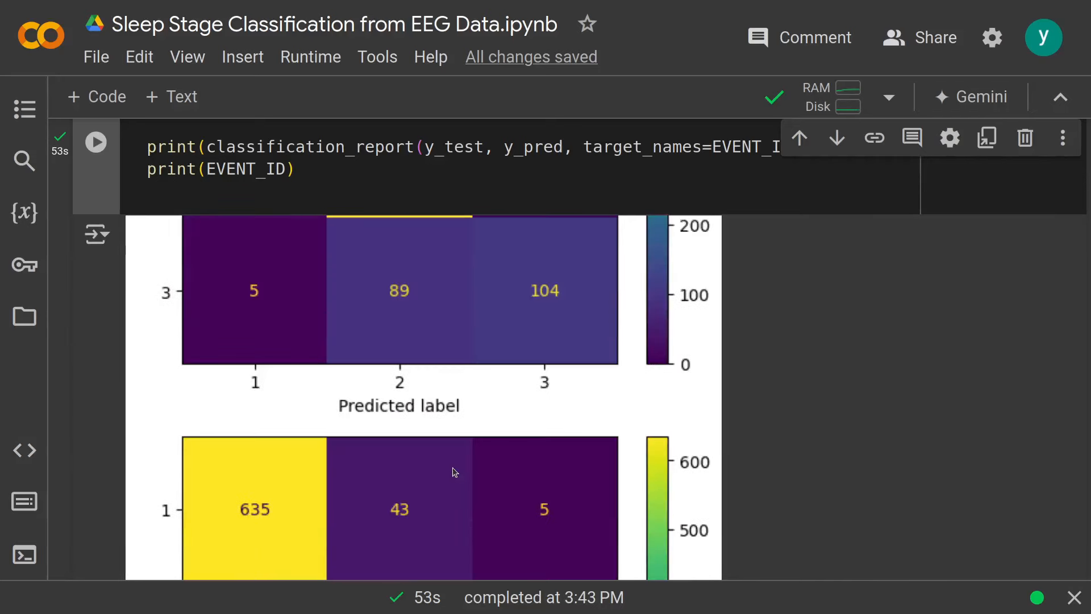
{"action": "scroll", "scroll_direction": "down", "scroll_amount": 3}
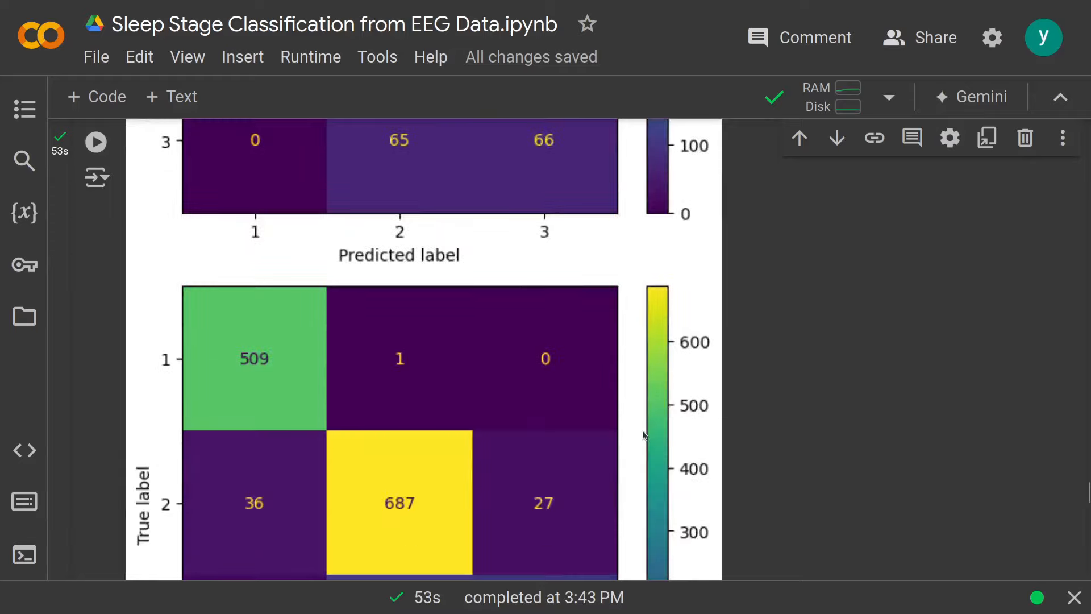
{"action": "scroll", "scroll_direction": "down", "scroll_amount": 3}
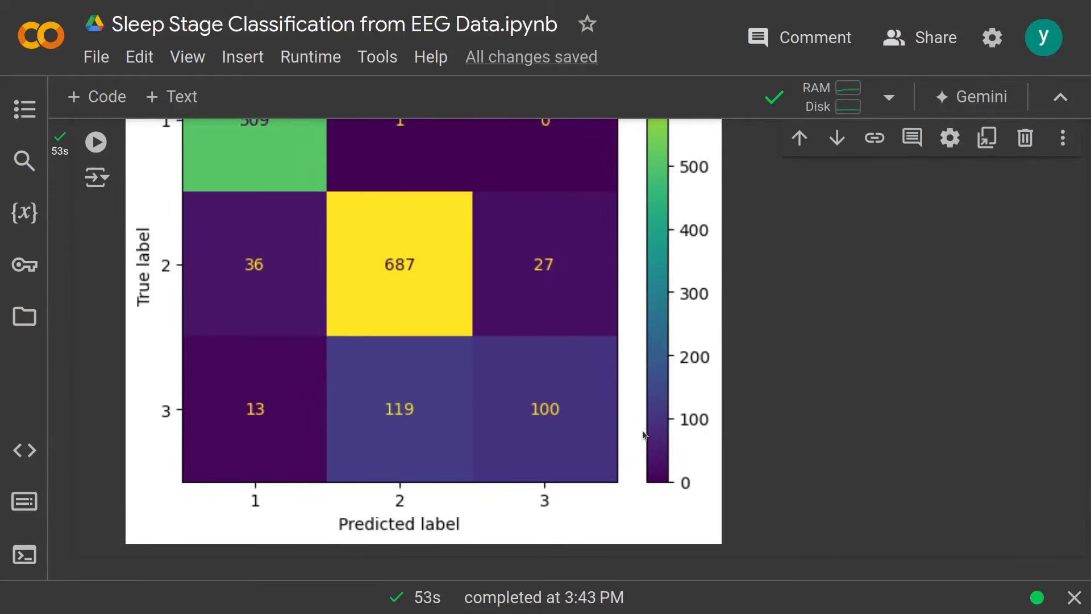
{"action": "mouse_move", "coordinate": [649, 422]}
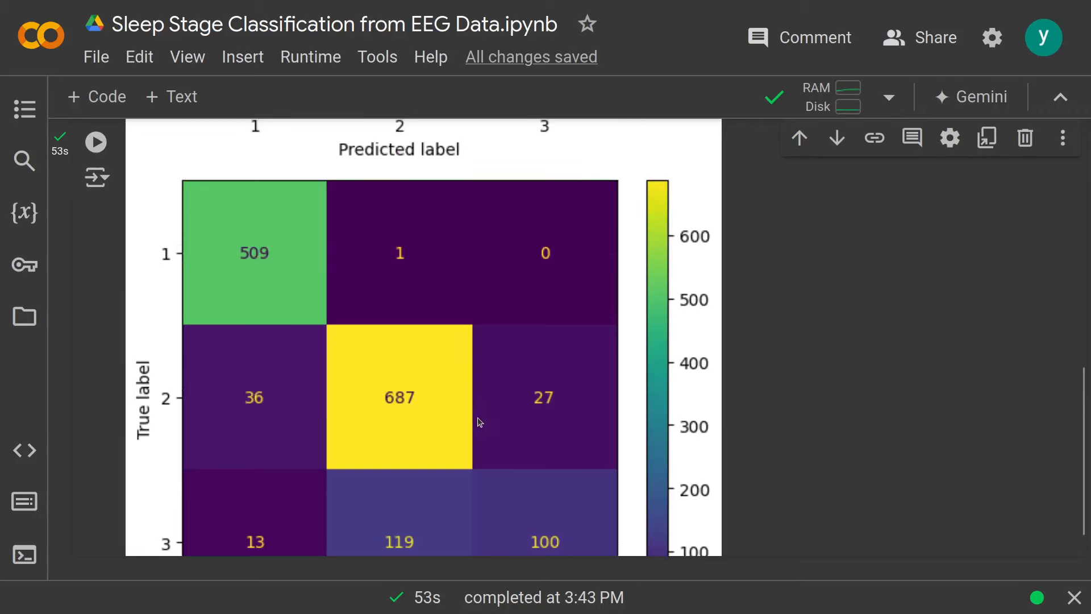
{"action": "mouse_move", "coordinate": [415, 367]}
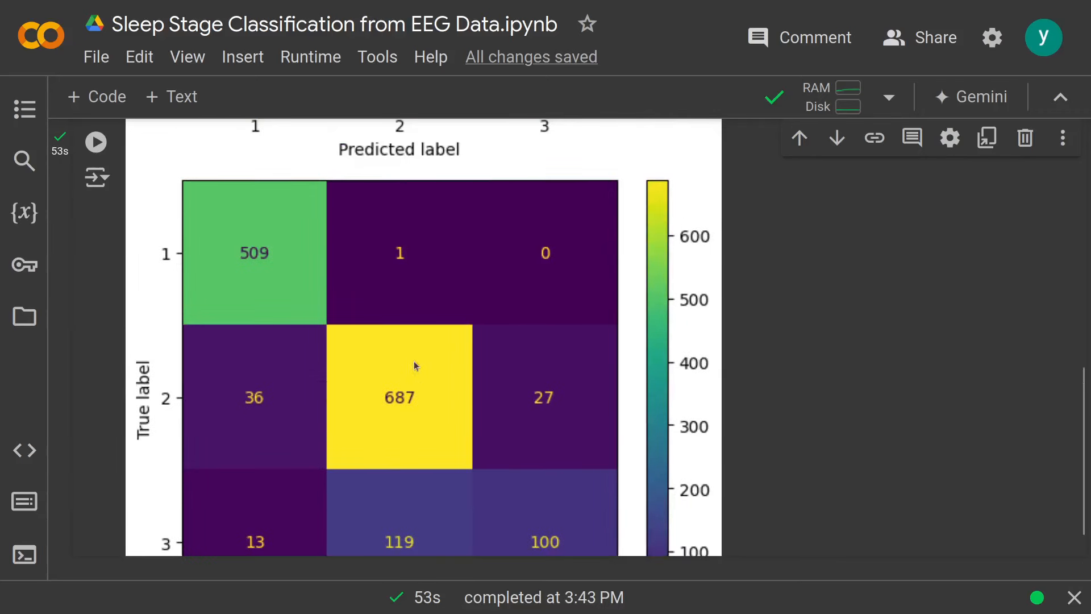
{"action": "mouse_move", "coordinate": [425, 409]}
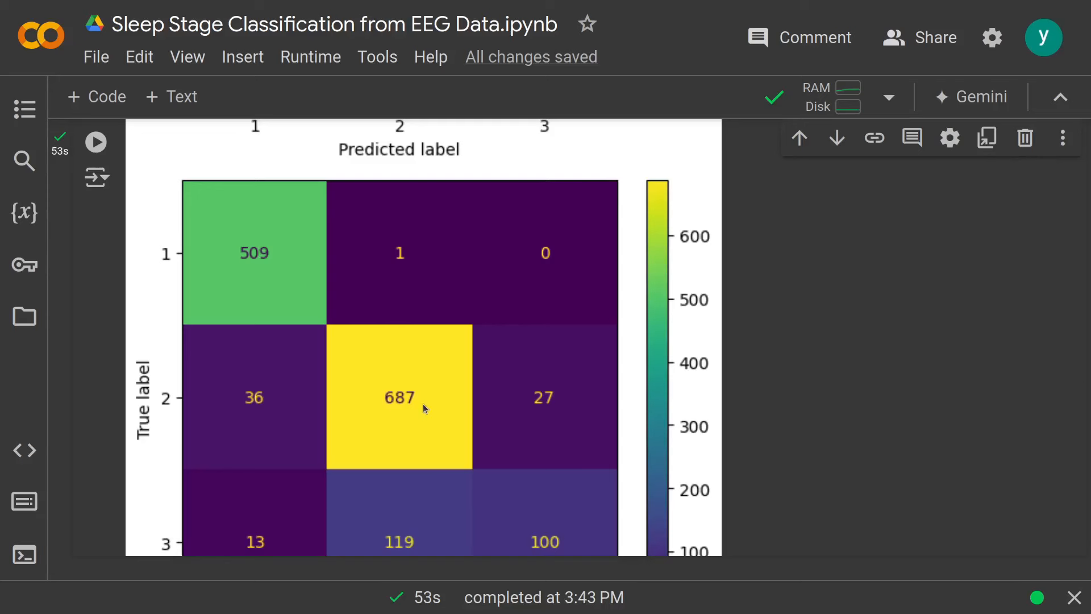
{"action": "mouse_move", "coordinate": [443, 437]}
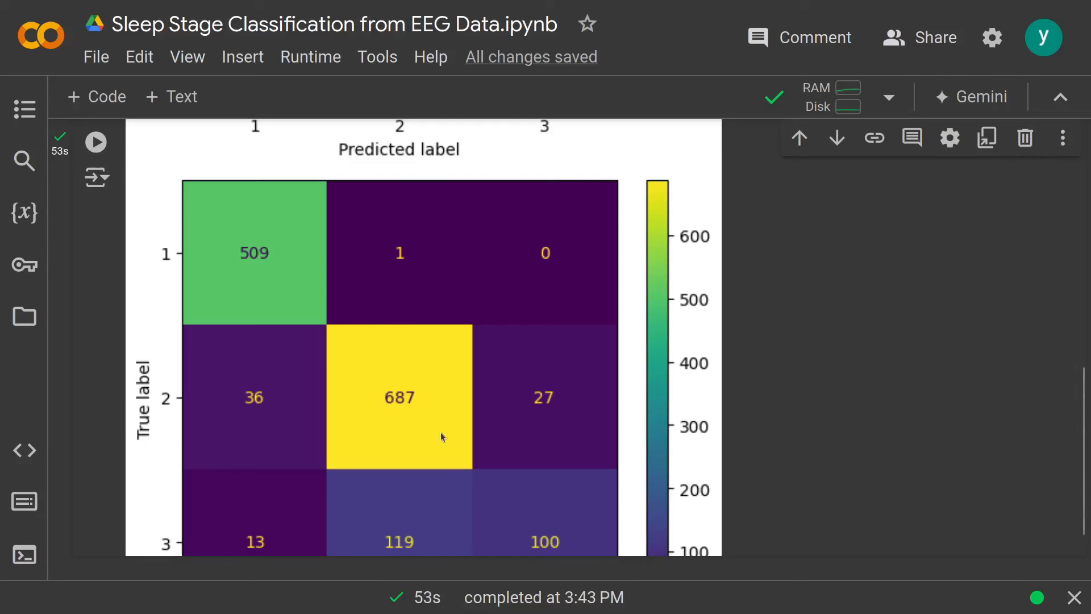
{"action": "scroll", "scroll_direction": "down", "scroll_amount": 3}
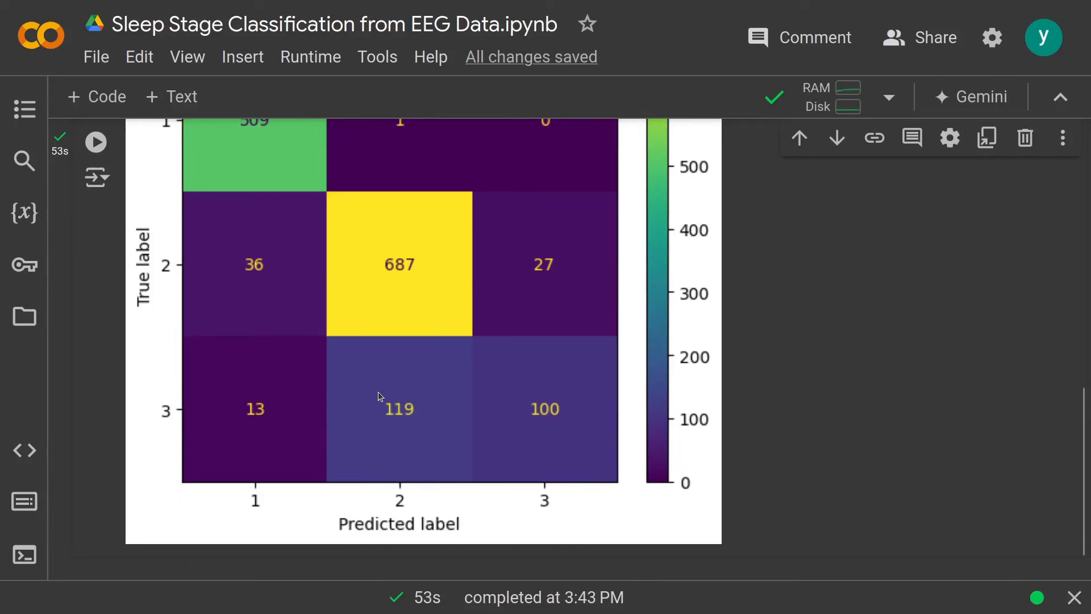
{"action": "mouse_move", "coordinate": [500, 458]}
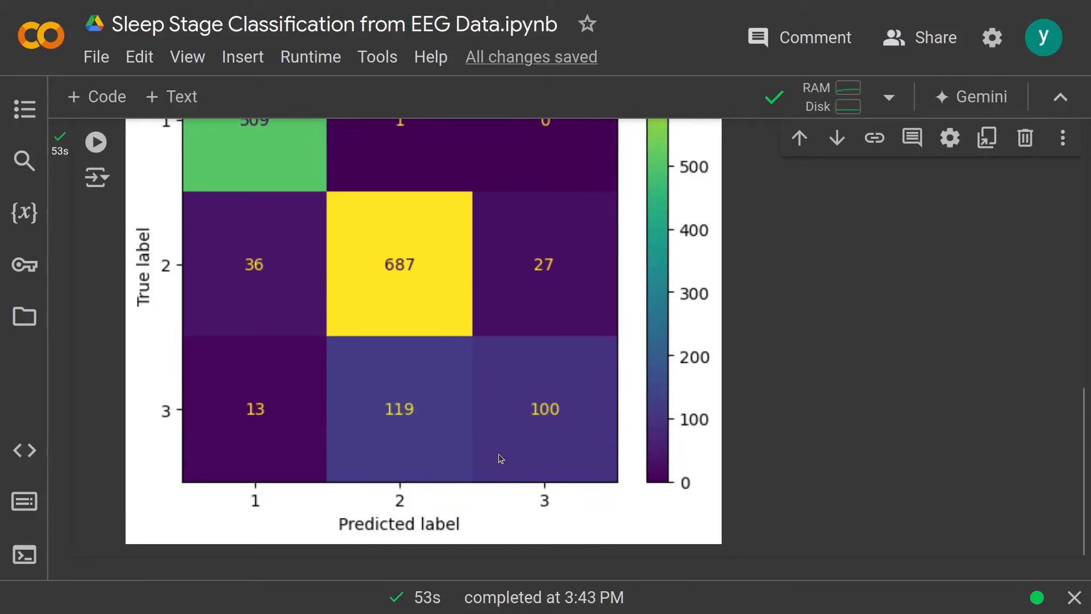